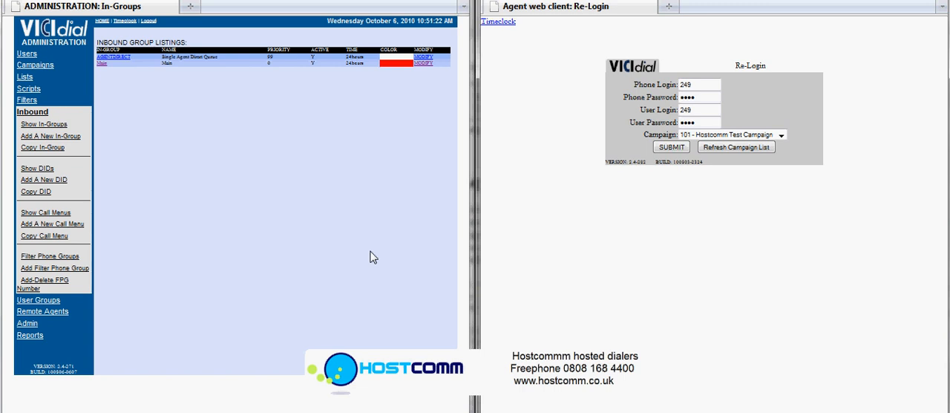
mouse_move(254, 179)
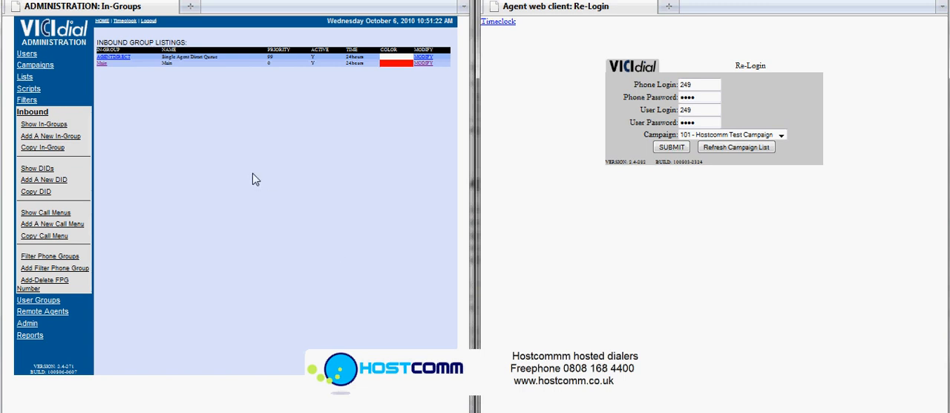
mouse_move(249, 134)
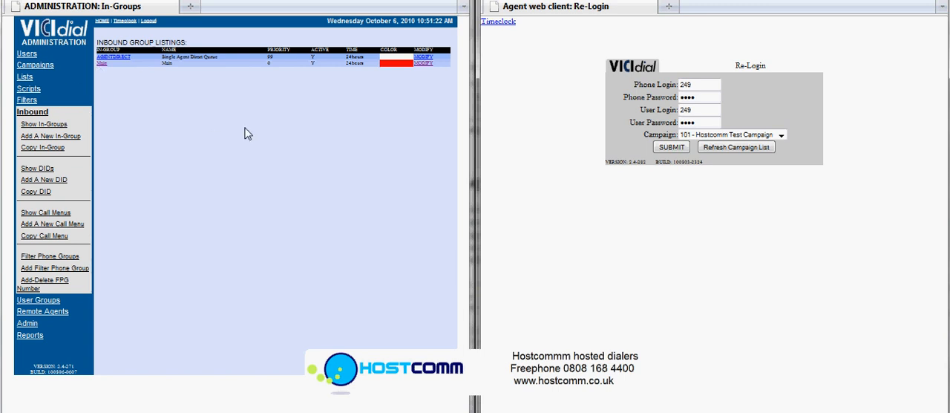
mouse_move(344, 206)
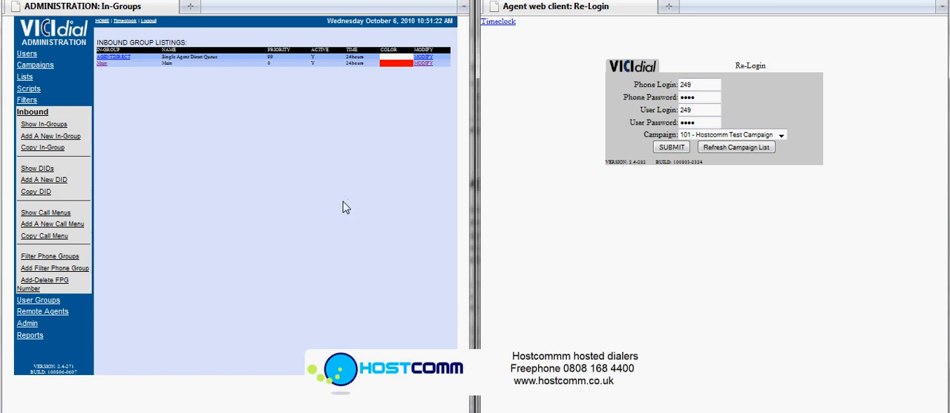
mouse_move(308, 176)
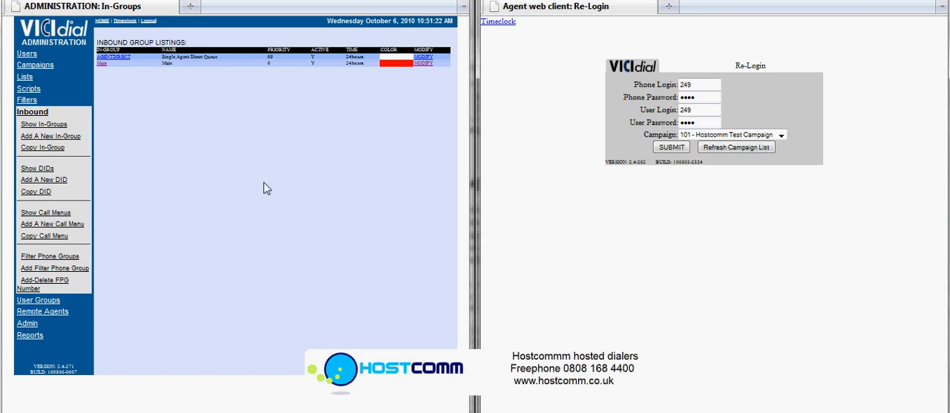
mouse_move(260, 223)
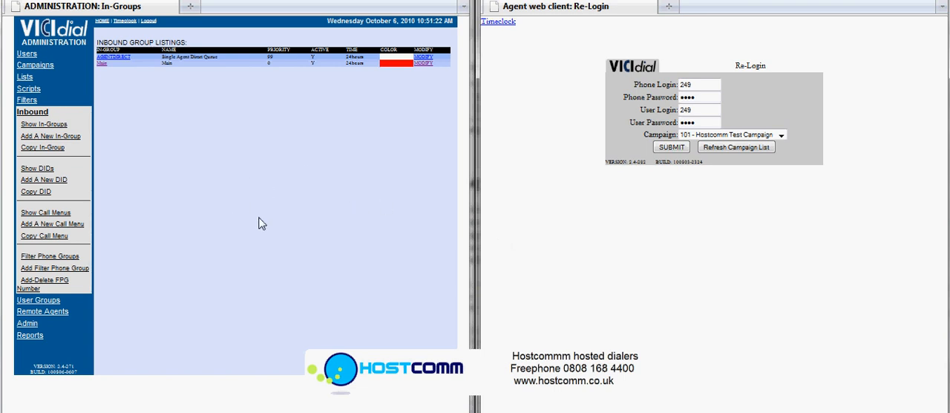
mouse_move(264, 124)
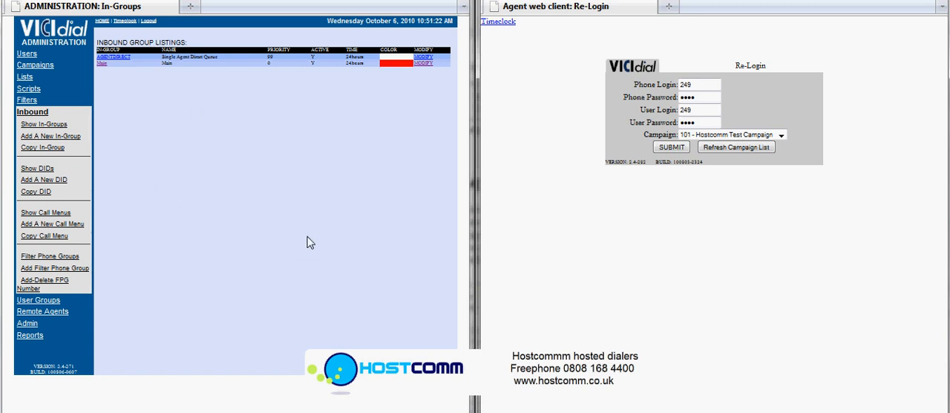
mouse_move(77, 307)
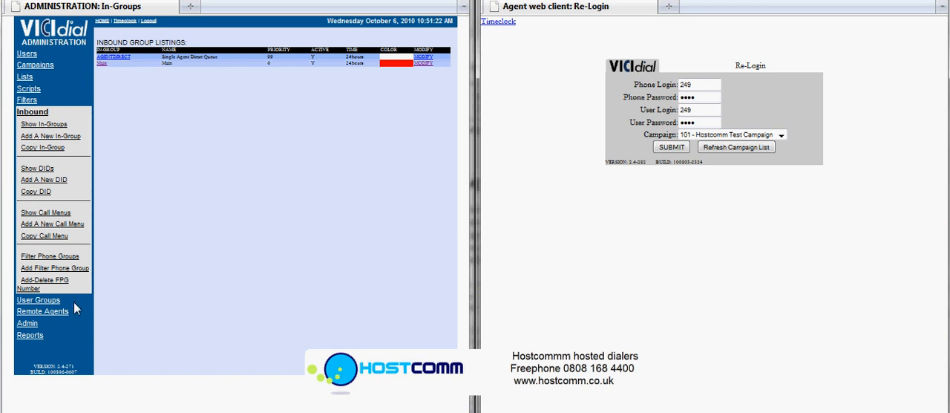
mouse_move(35, 64)
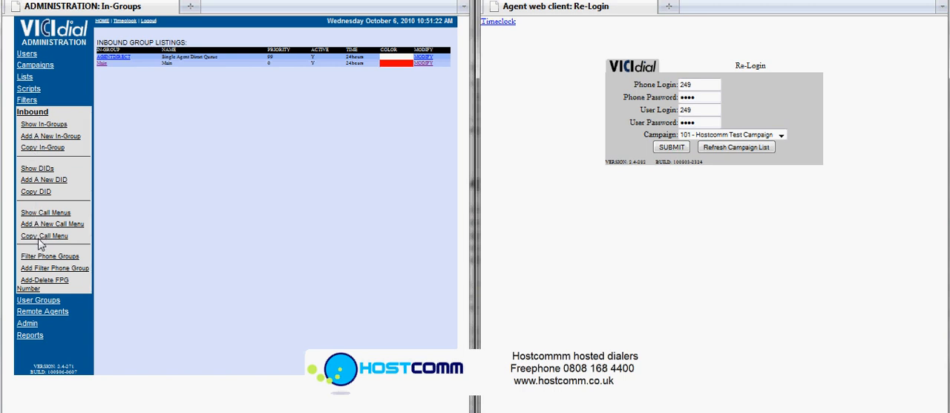
mouse_move(109, 82)
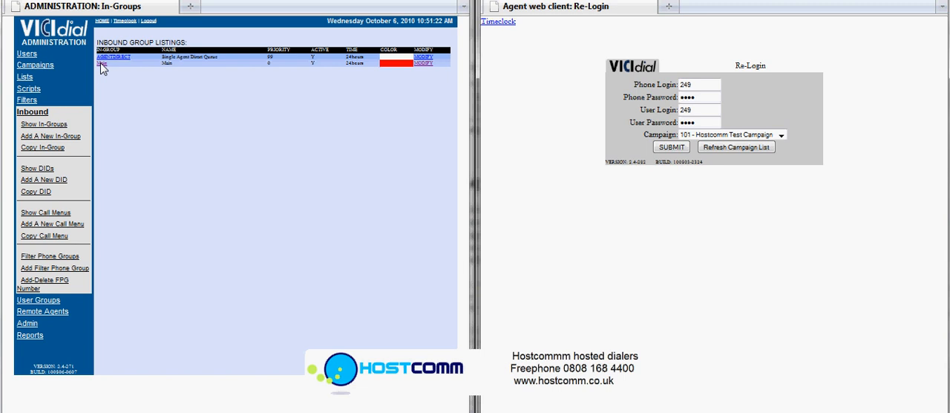
mouse_move(206, 93)
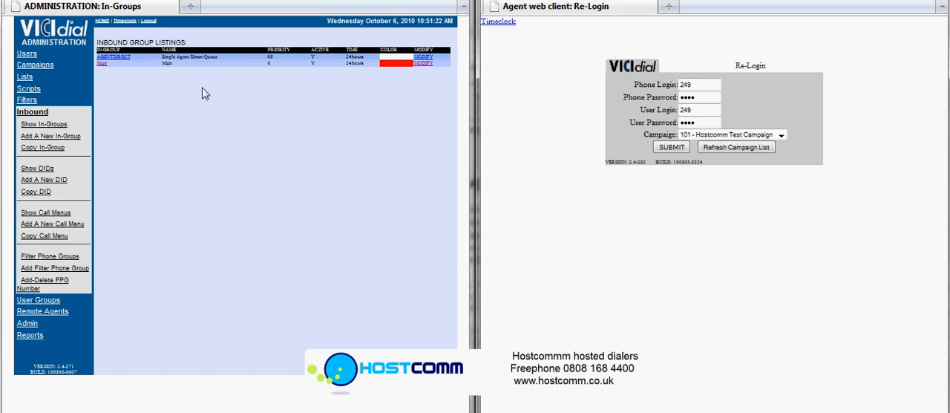
mouse_move(574, 190)
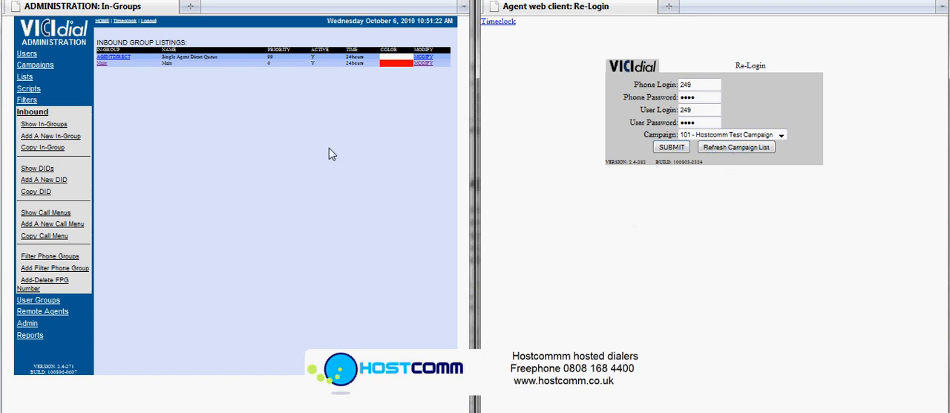
mouse_move(224, 141)
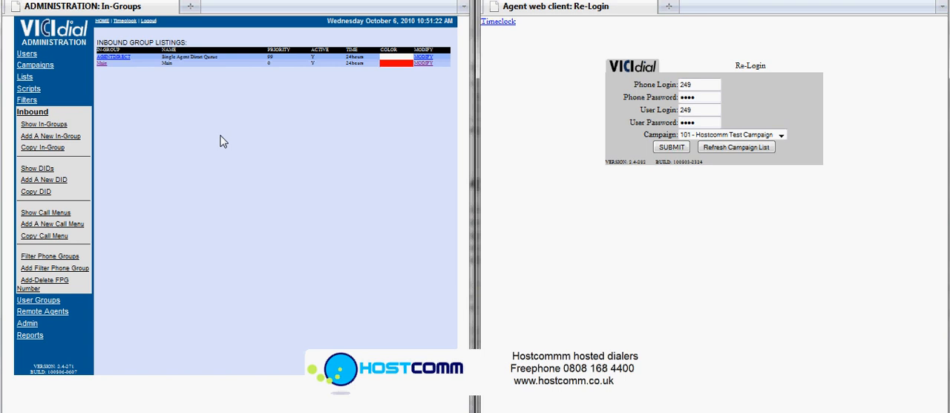
mouse_move(756, 274)
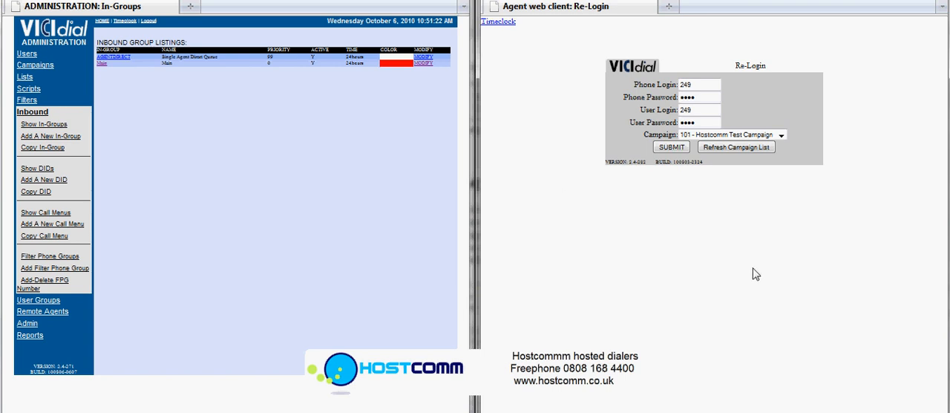
mouse_move(761, 297)
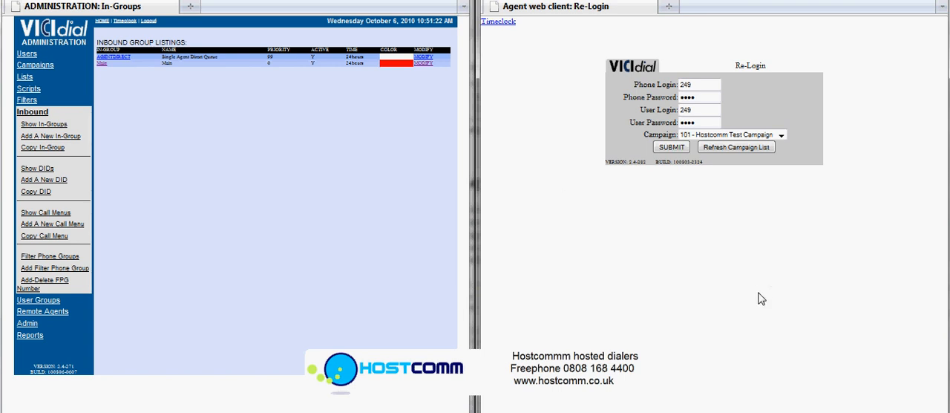
mouse_move(586, 219)
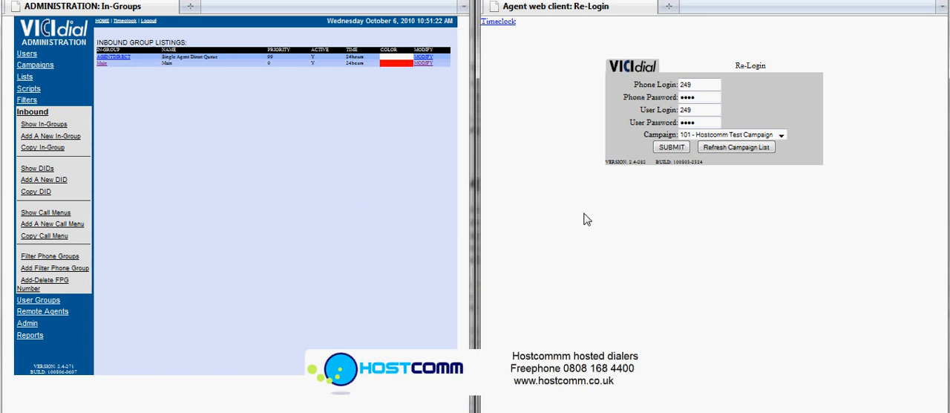
mouse_move(831, 298)
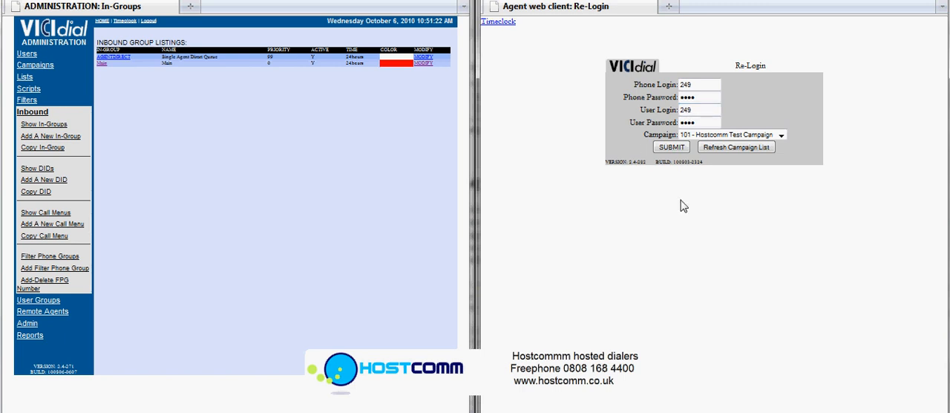
mouse_move(684, 279)
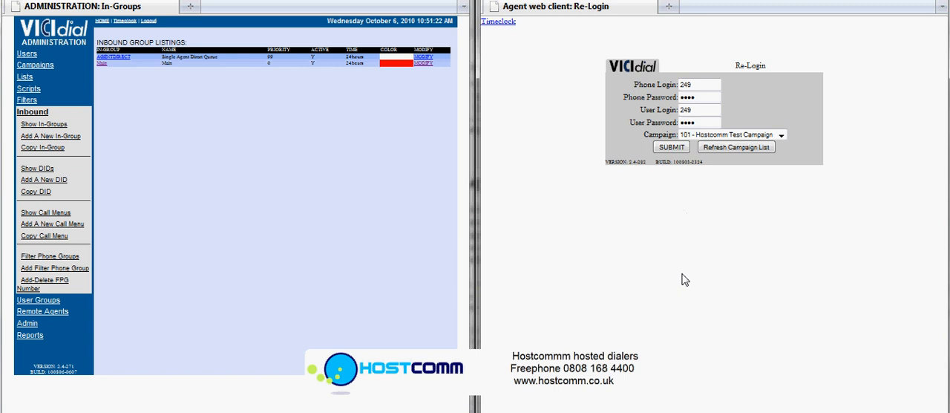
mouse_move(267, 173)
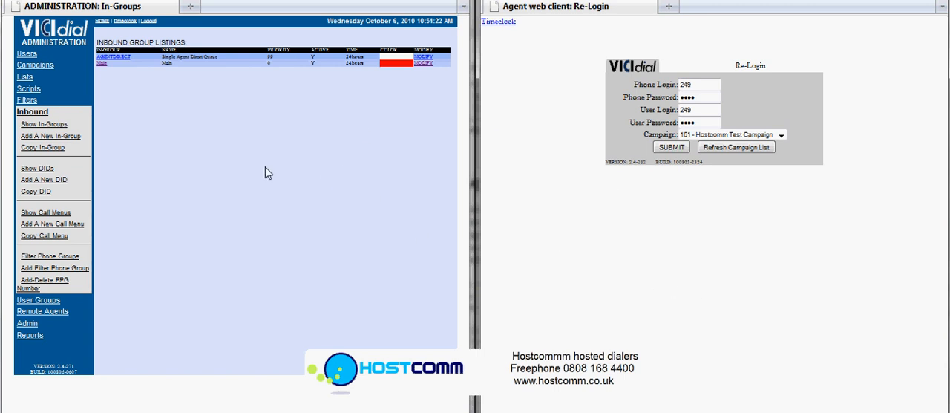
mouse_move(104, 74)
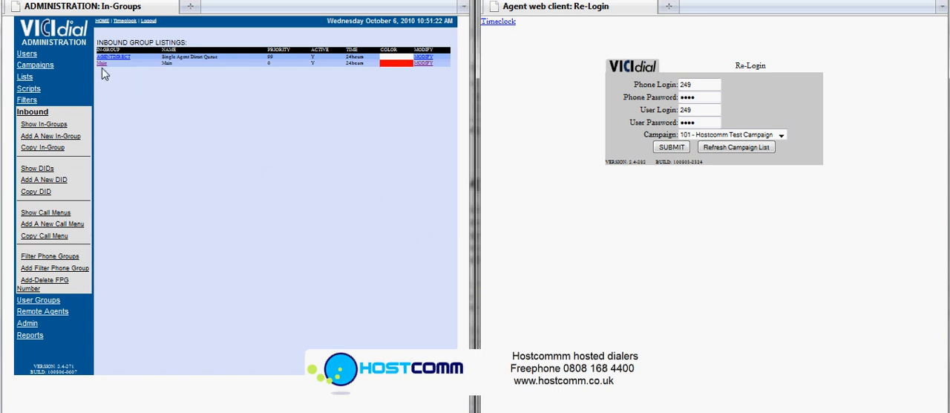
- Review the Main in-group record, keeping oldest_call_finish routing and the transfer-conference DTMF settings
click(423, 64)
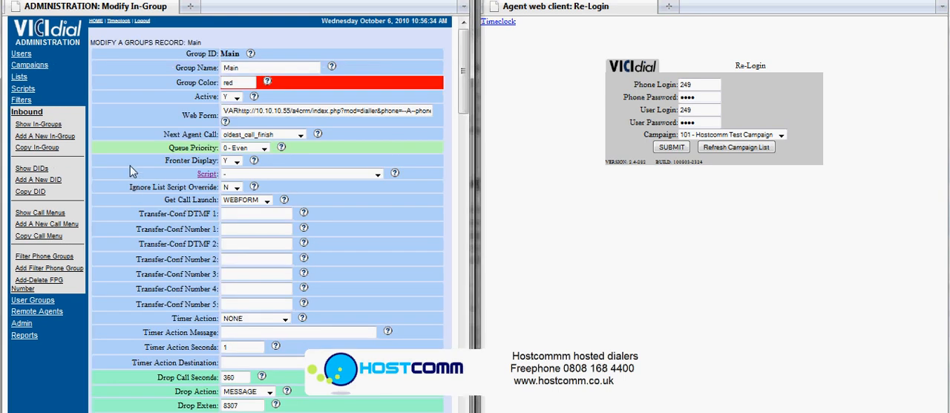
mouse_move(351, 196)
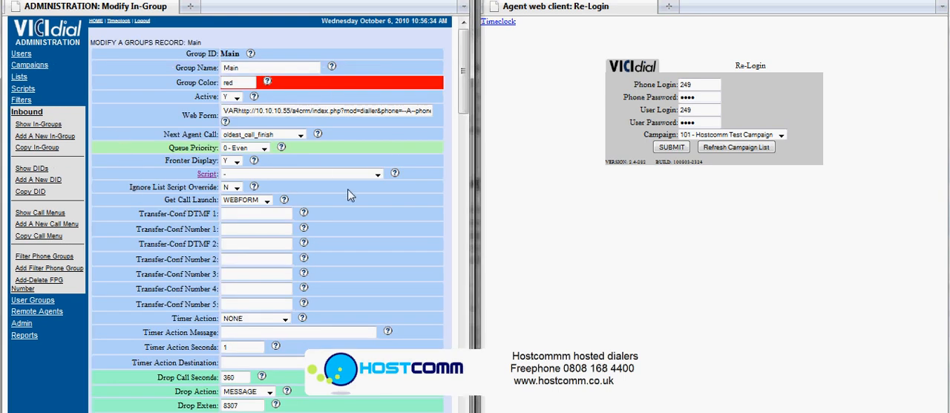
mouse_move(306, 96)
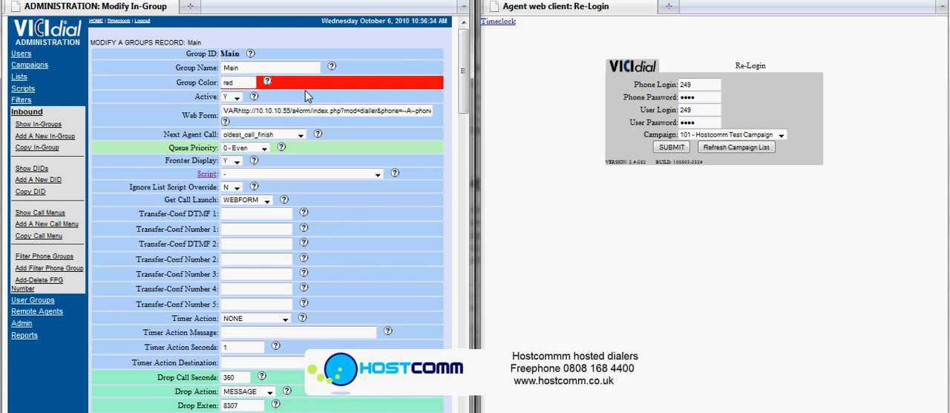
mouse_move(307, 95)
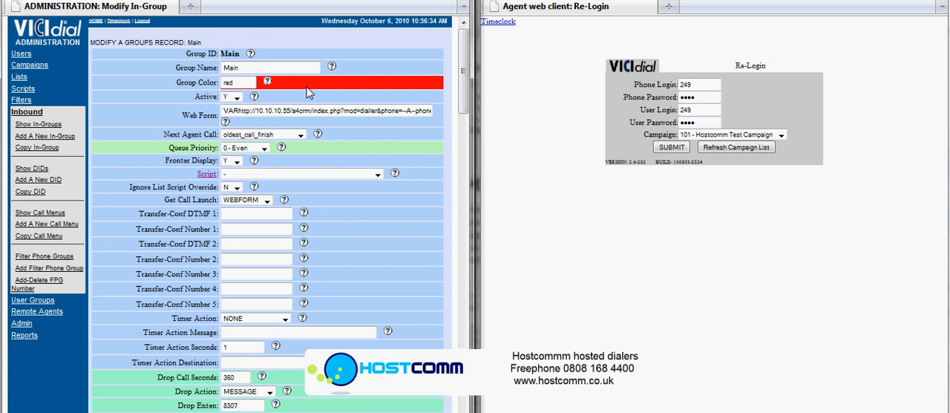
mouse_move(334, 217)
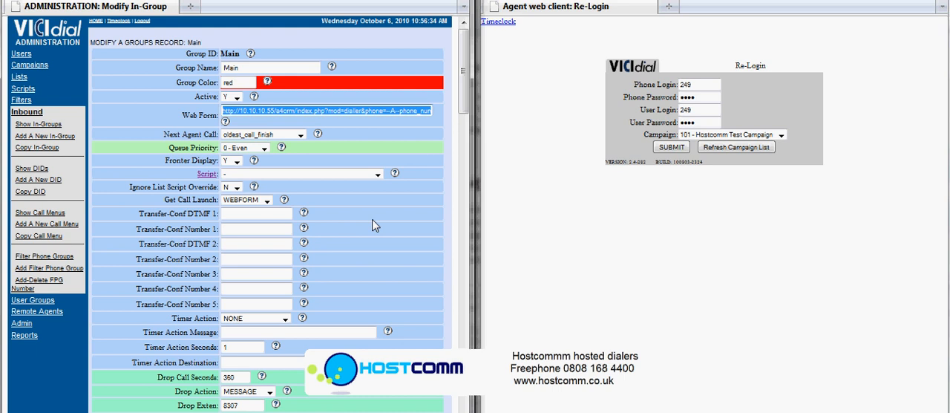
mouse_move(153, 186)
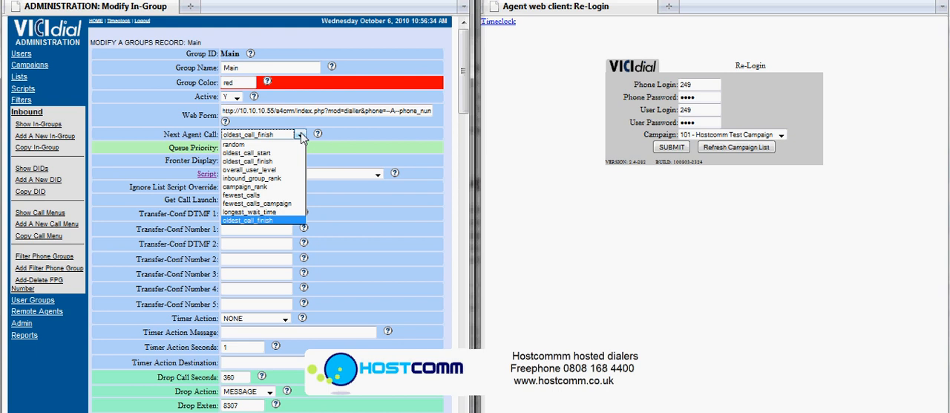
click(260, 135)
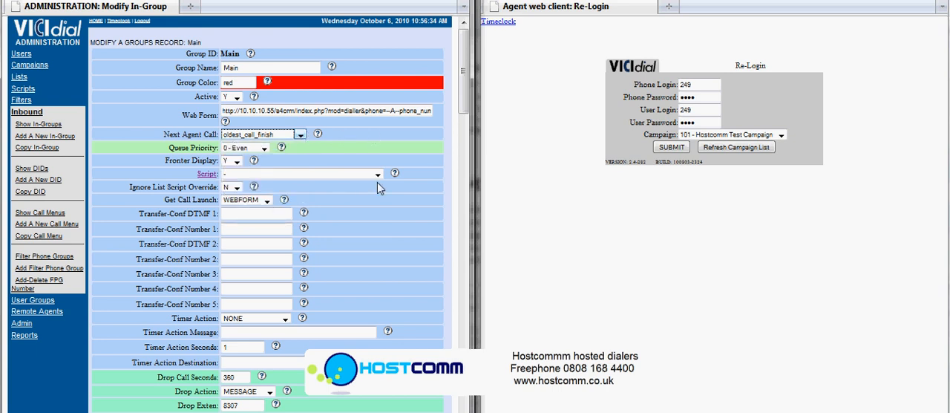
scroll(down, 3)
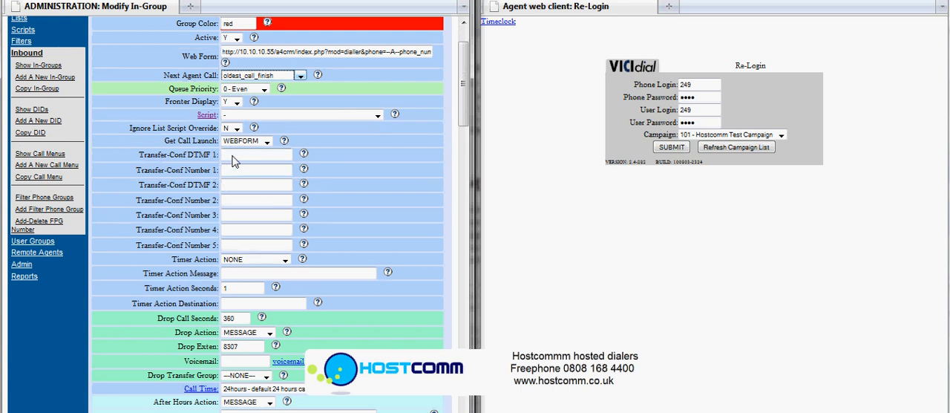
scroll(down, 3)
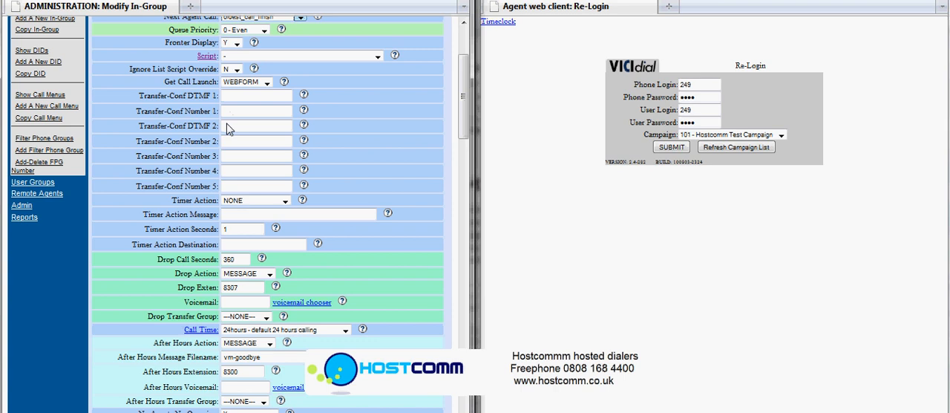
click(256, 125)
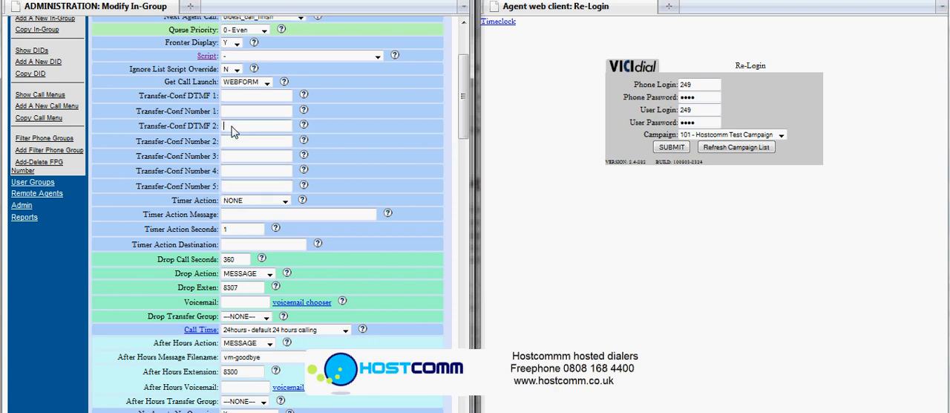
scroll(down, 3)
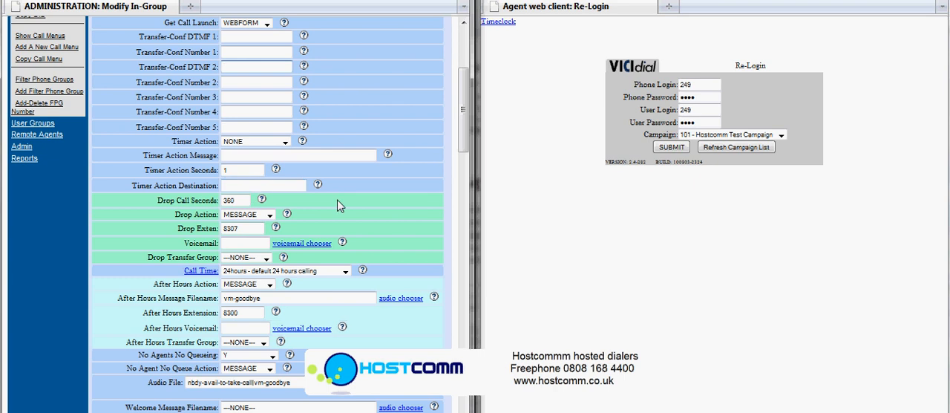
scroll(down, 3)
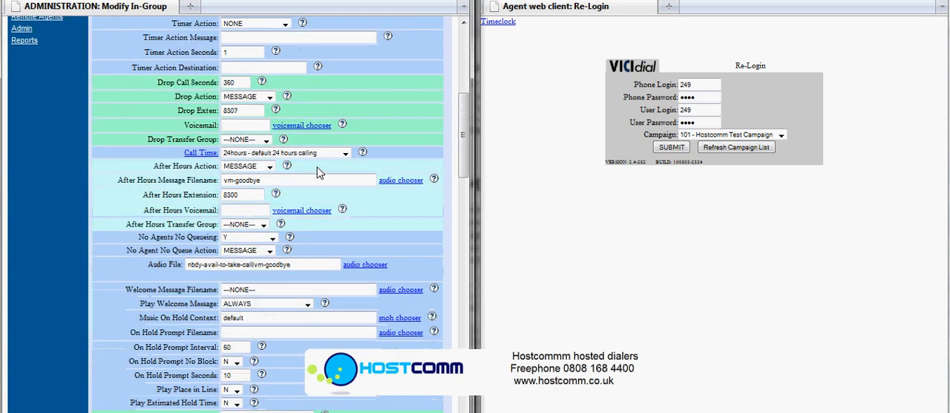
mouse_move(199, 134)
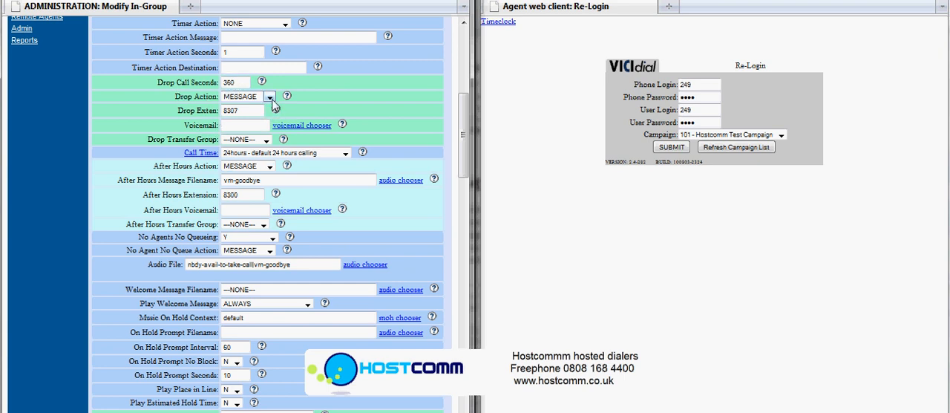
- Check the dropped-call handling choices and browse the remaining Main in-group settings
click(268, 96)
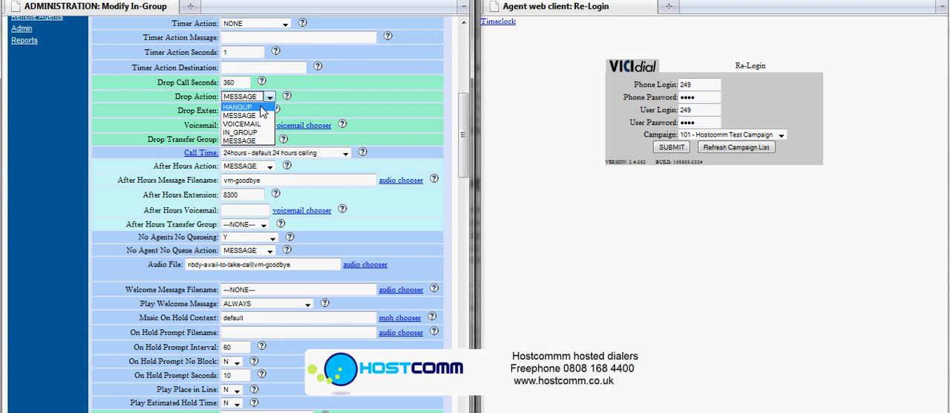
mouse_move(351, 89)
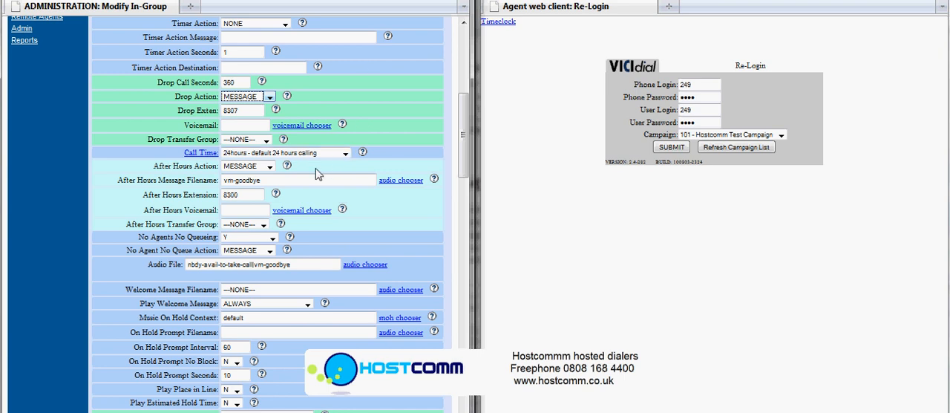
scroll(down, 3)
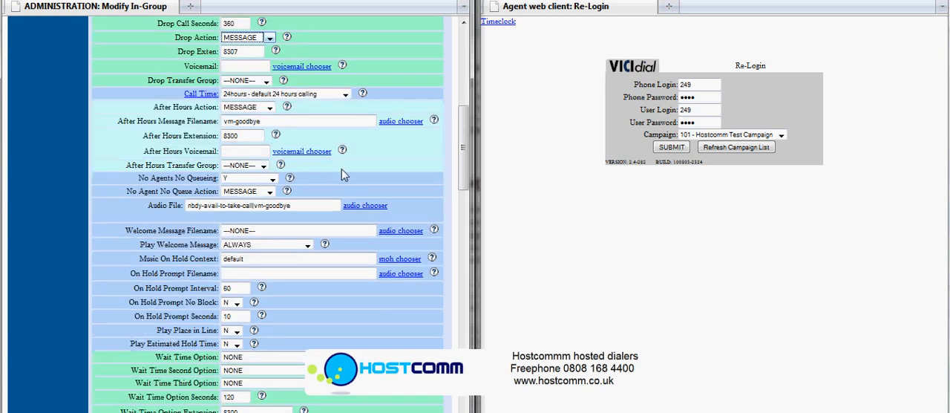
scroll(down, 3)
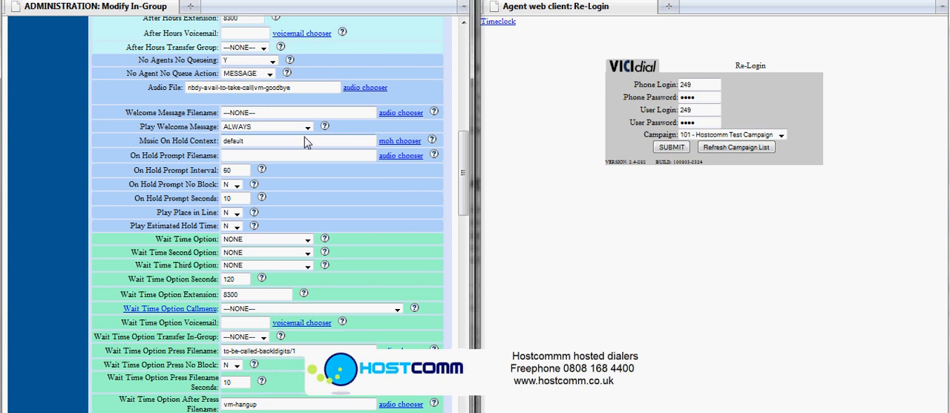
scroll(down, 3)
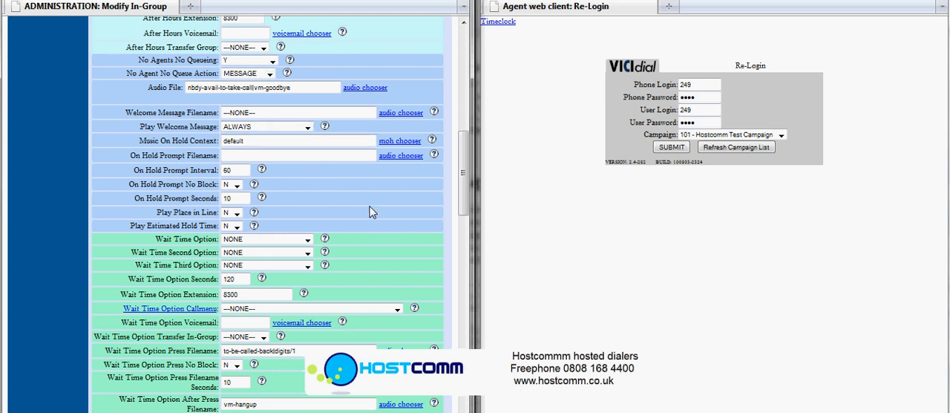
scroll(down, 3)
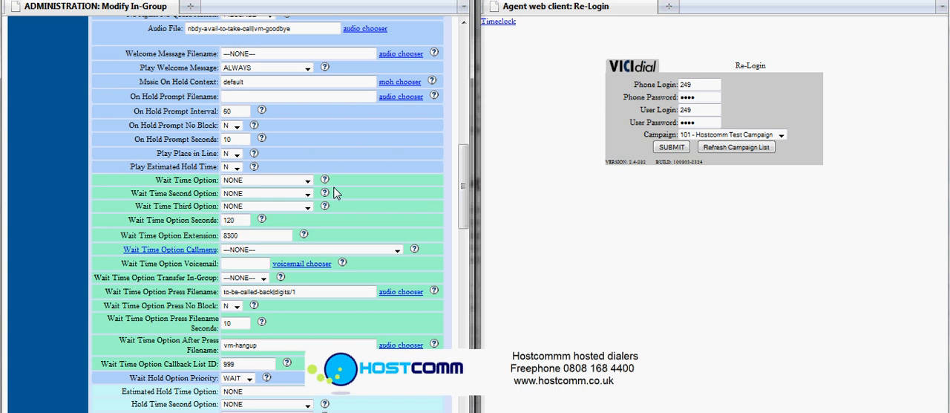
scroll(down, 3)
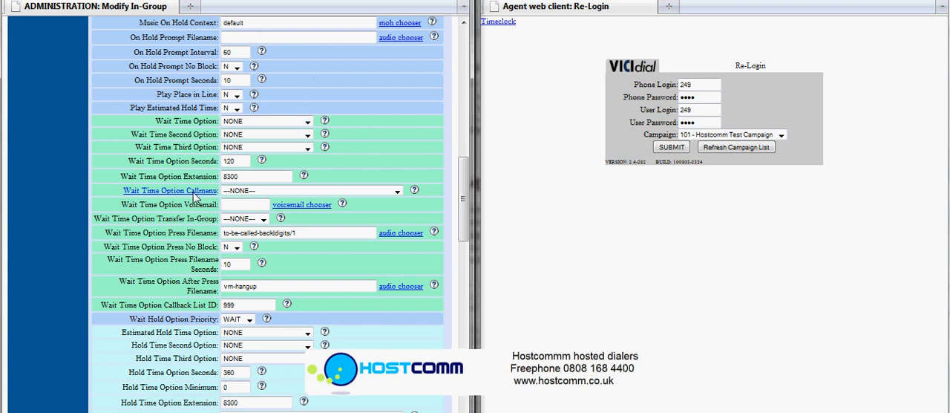
scroll(down, 3)
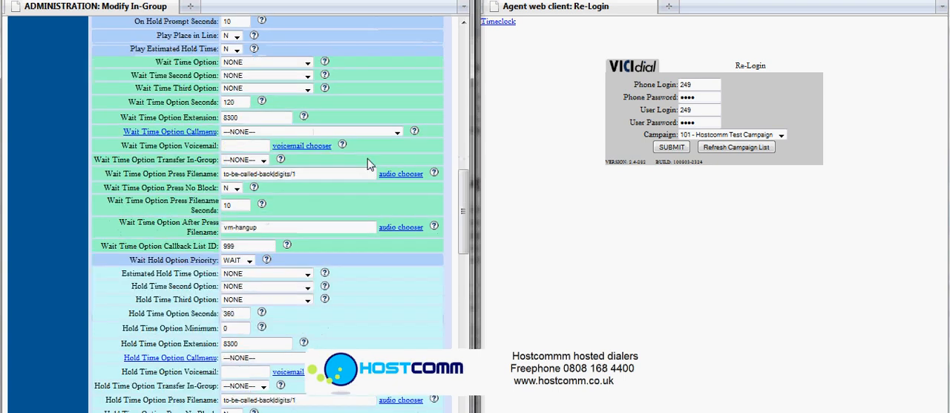
mouse_move(293, 182)
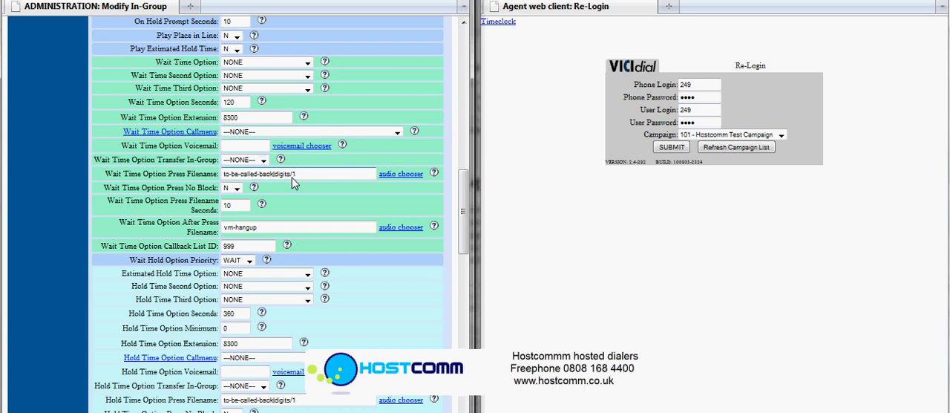
mouse_move(301, 210)
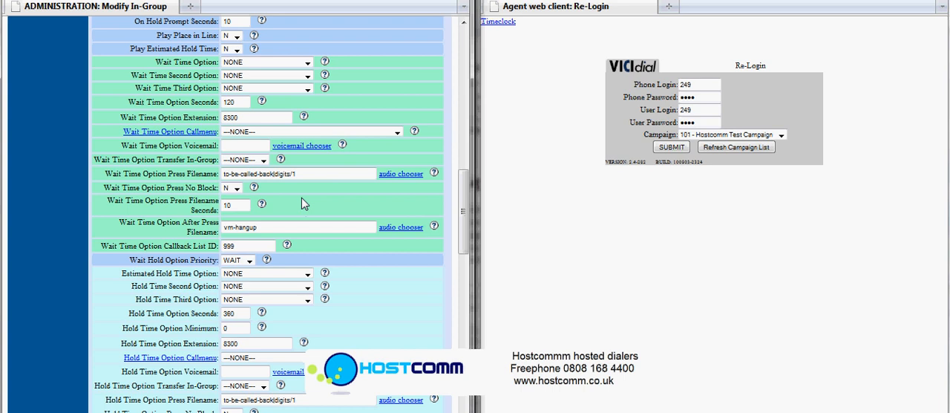
scroll(down, 3)
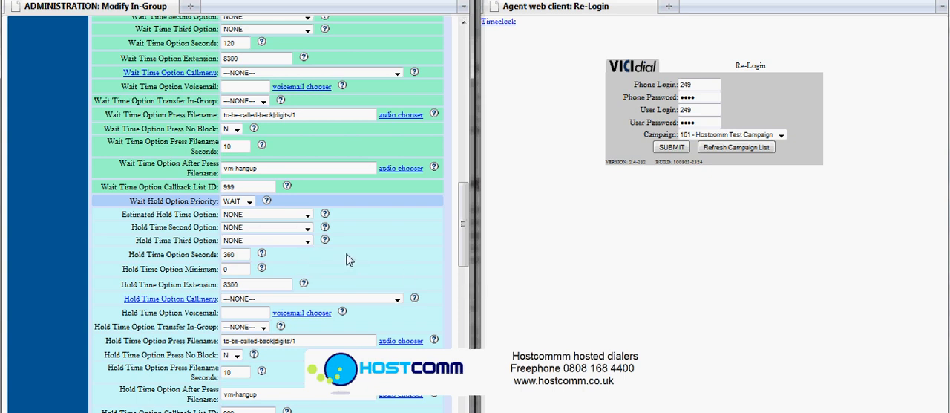
scroll(down, 3)
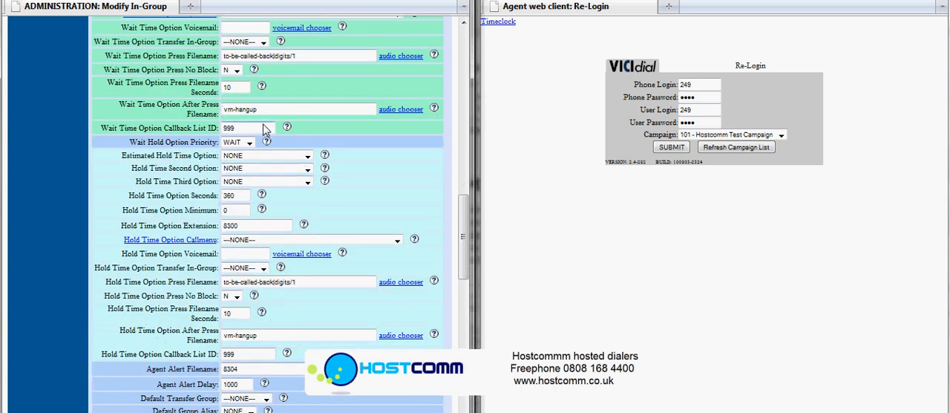
scroll(down, 3)
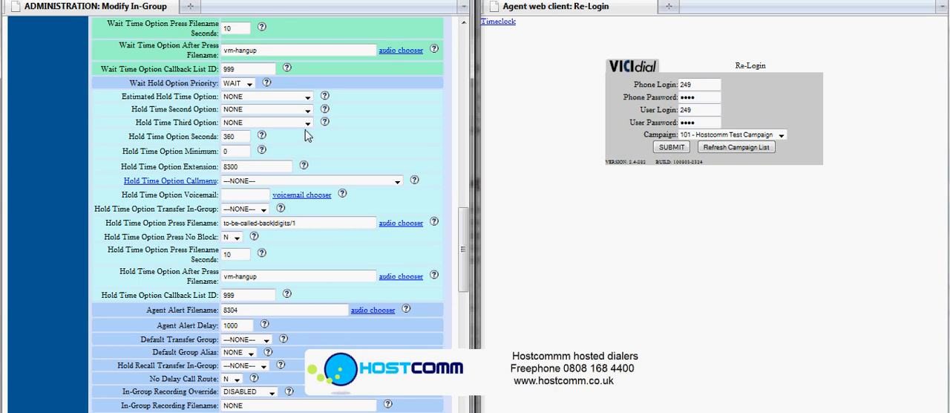
- Check the third hold-time option choices, then view the real-time report for campaign 101
click(264, 122)
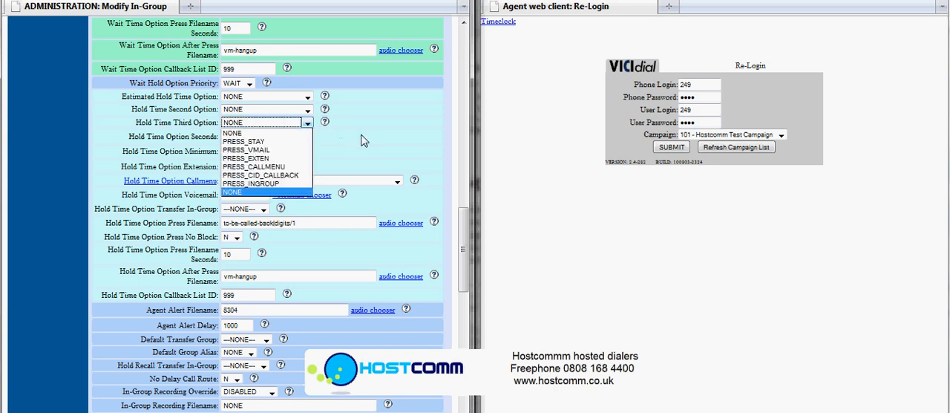
scroll(down, 3)
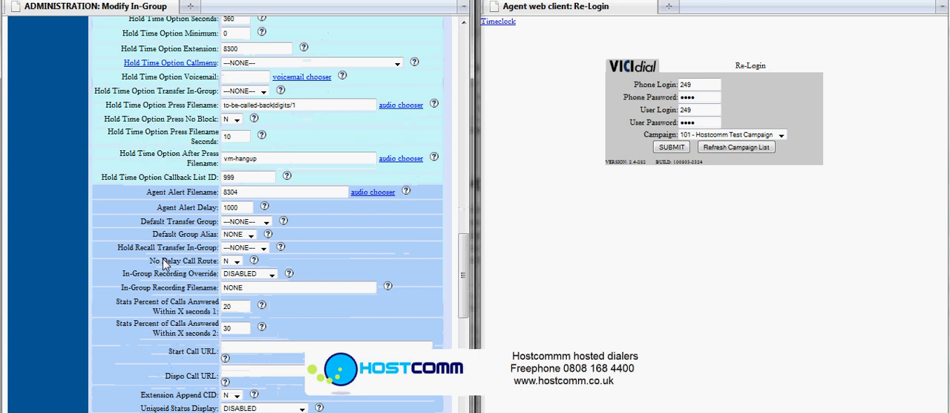
scroll(down, 3)
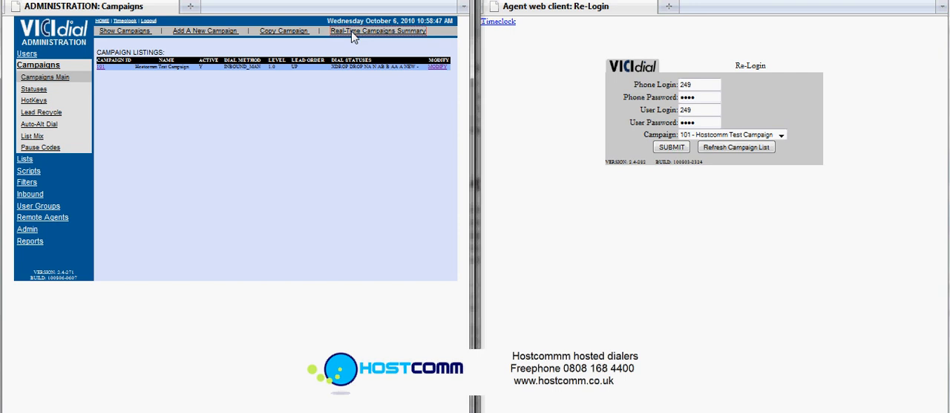
click(380, 31)
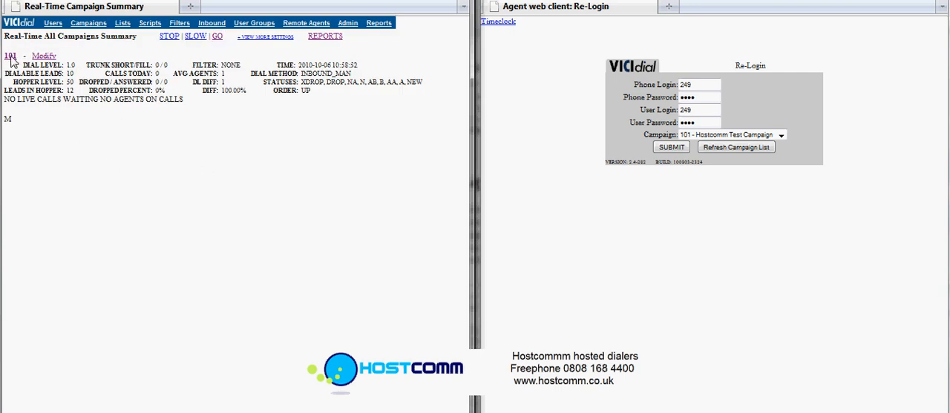
click(9, 56)
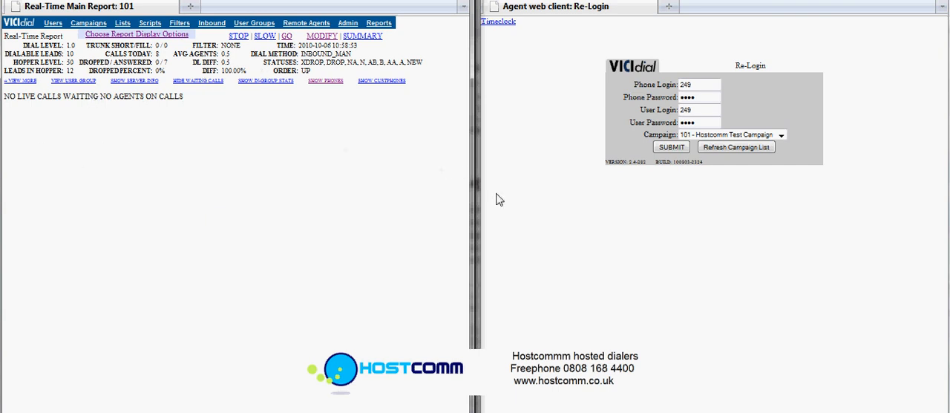
mouse_move(75, 26)
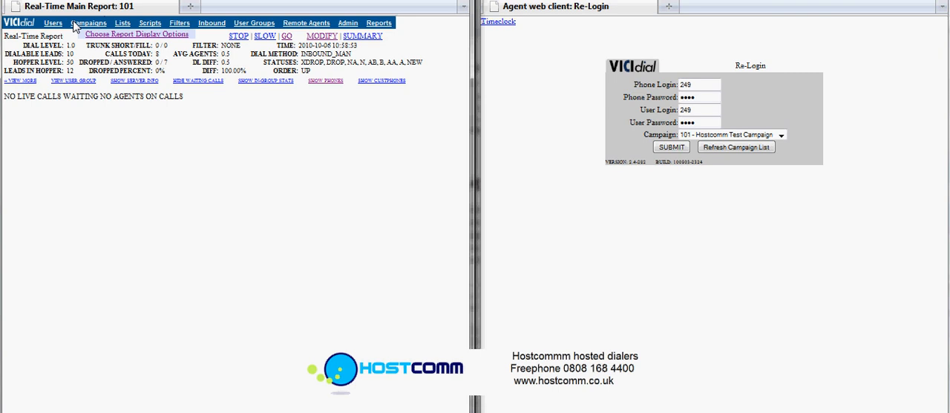
mouse_move(75, 115)
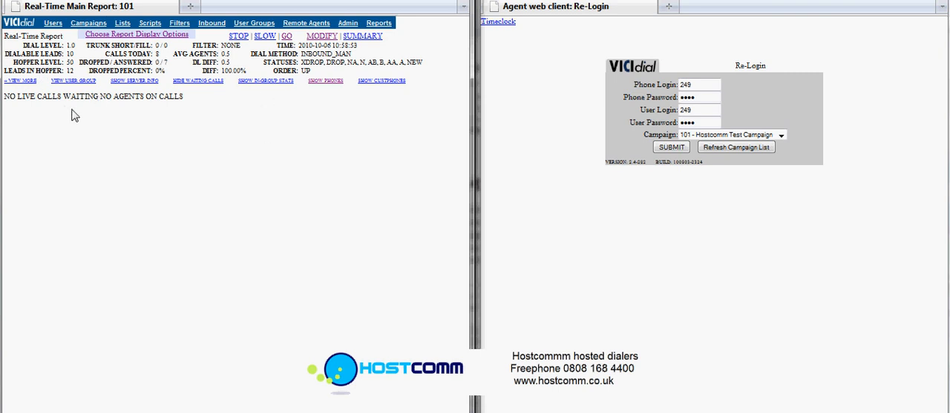
mouse_move(682, 210)
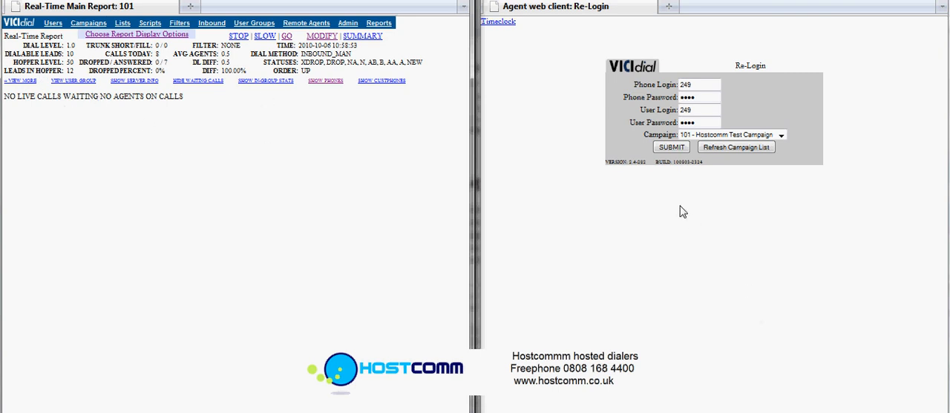
mouse_move(207, 172)
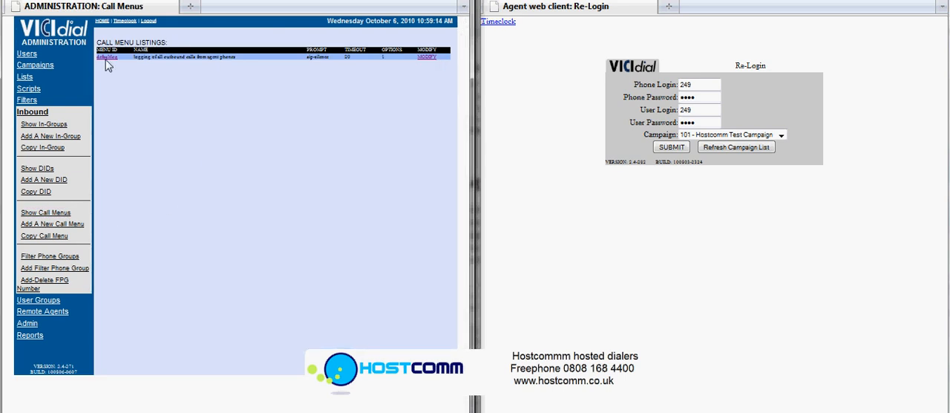
- Review the defaultlog call menu's Modify Call Menu page and return to campaign administration
click(106, 57)
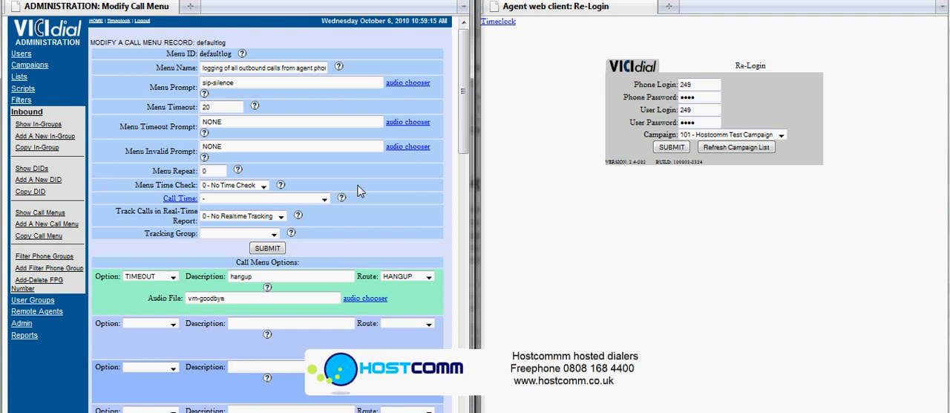
scroll(down, 3)
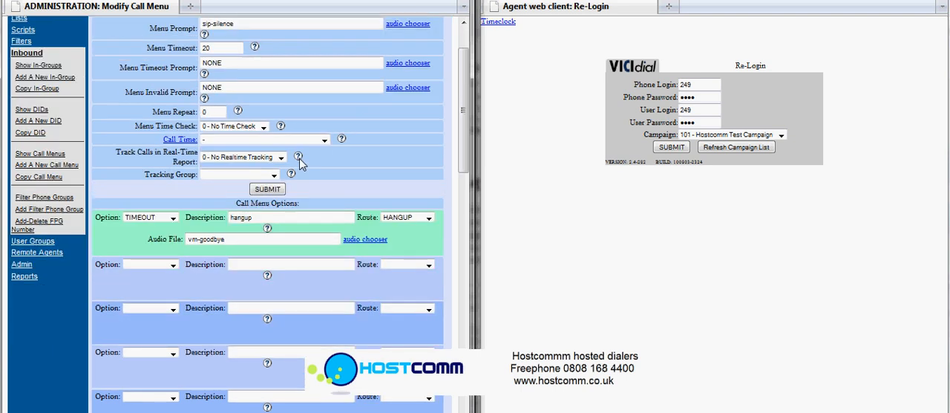
click(172, 263)
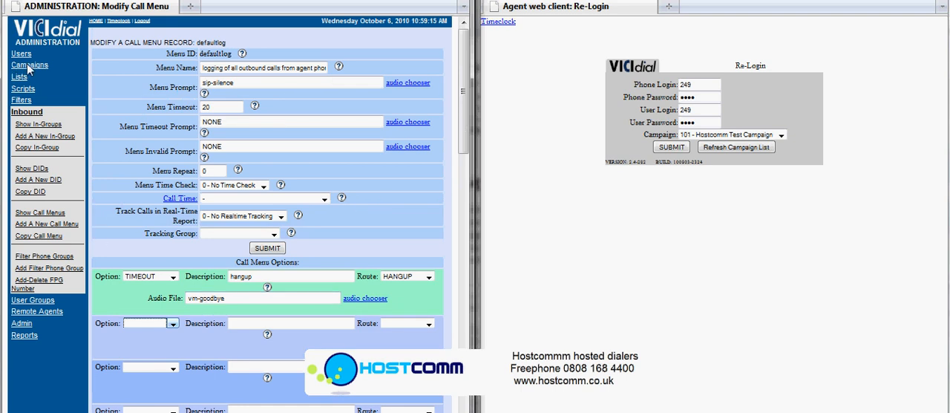
click(30, 64)
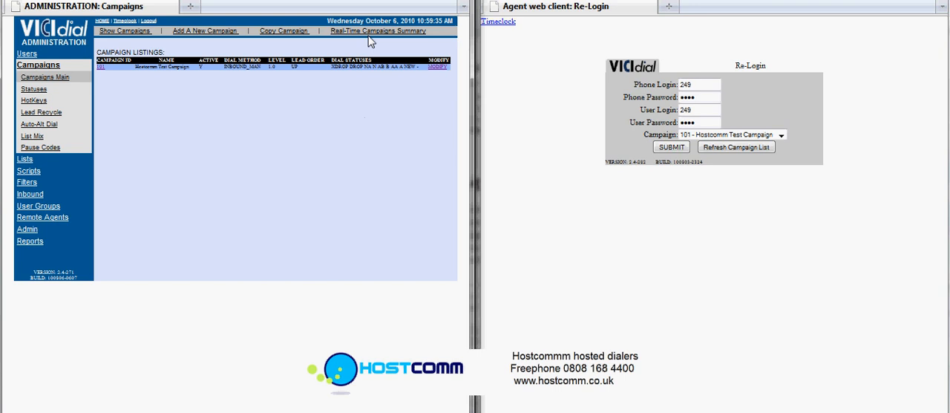
- Show the Real-Time Main Report for campaign 101 from the campaigns summary
click(379, 31)
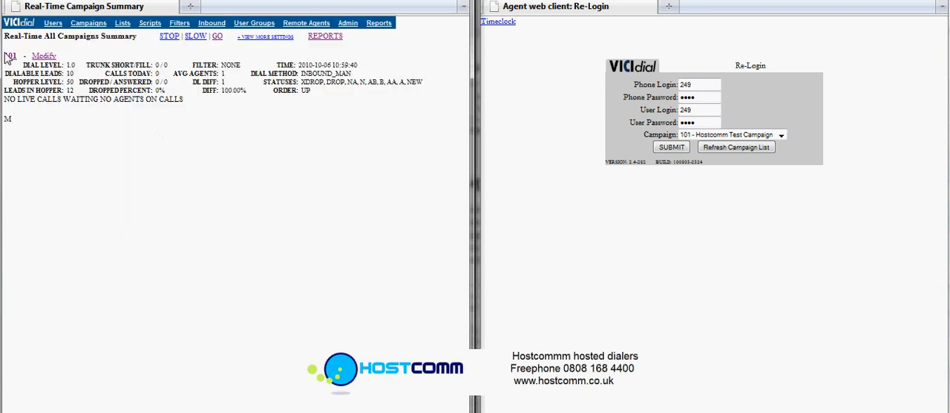
click(11, 56)
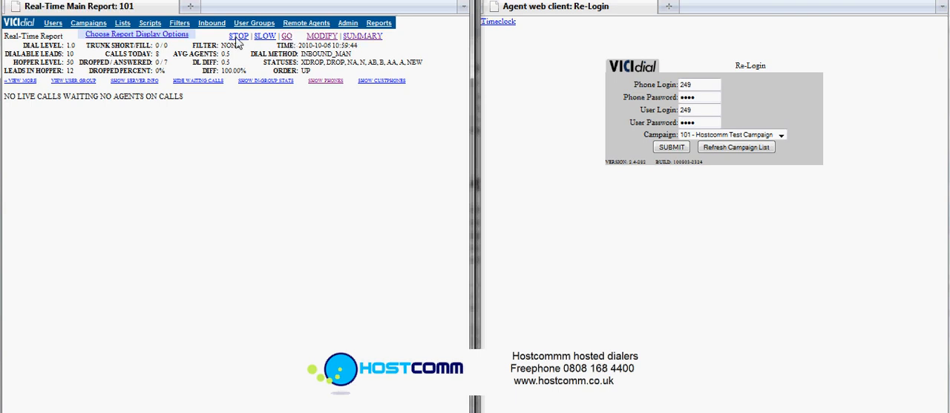
mouse_move(249, 46)
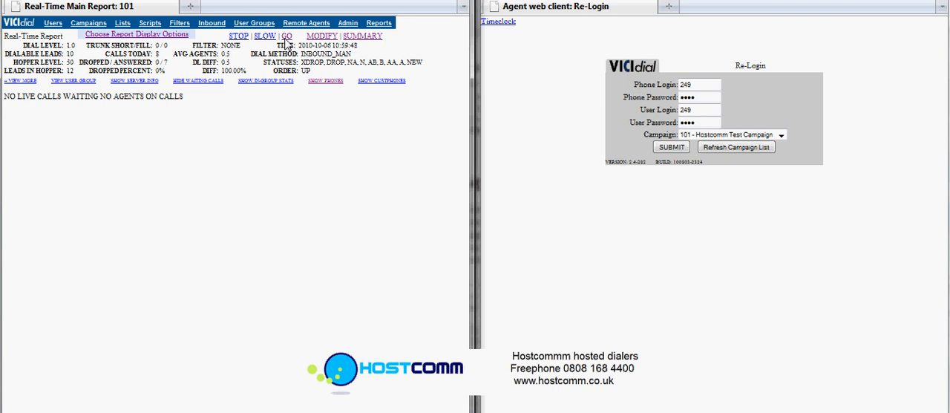
mouse_move(230, 165)
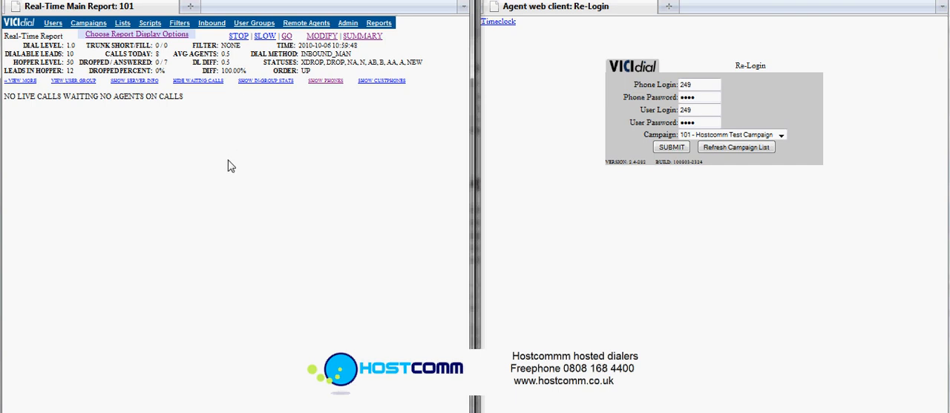
mouse_move(691, 226)
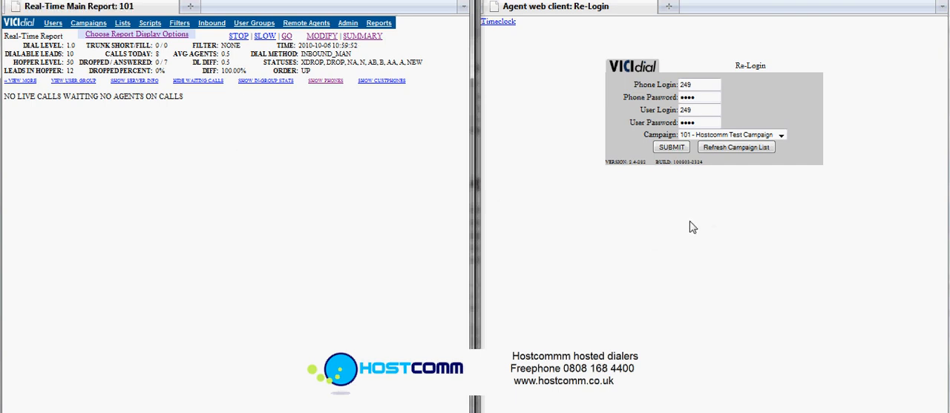
mouse_move(765, 297)
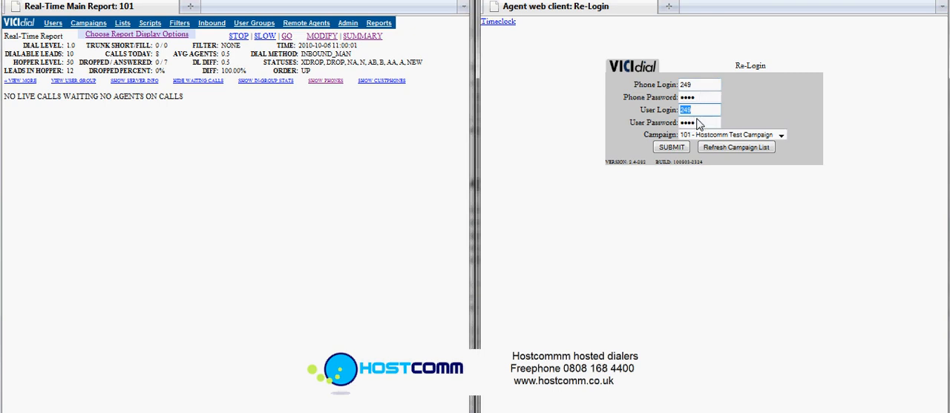
mouse_move(702, 203)
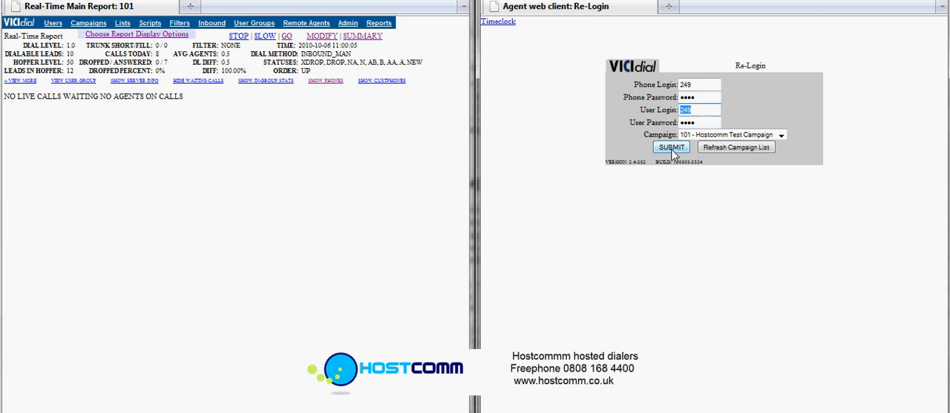
- Submit the agent re-login form to join campaign 101 with the prefilled credentials
click(670, 147)
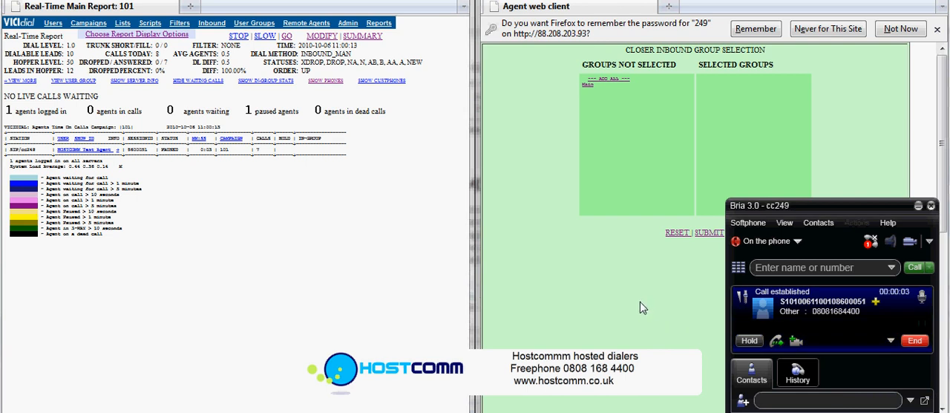
mouse_move(184, 216)
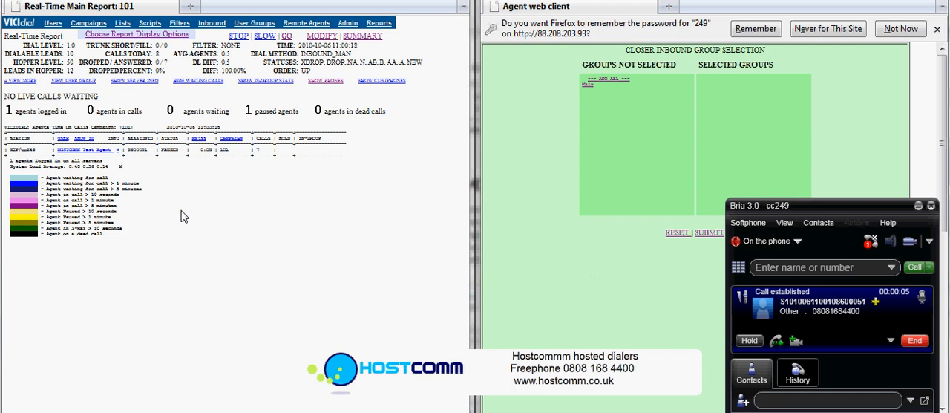
mouse_move(202, 190)
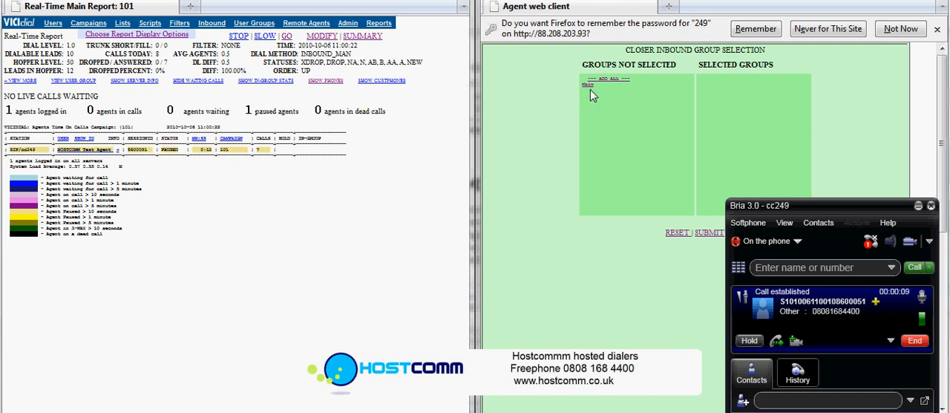
- Add the MAIN inbound group to the agent's selected closer groups
click(606, 80)
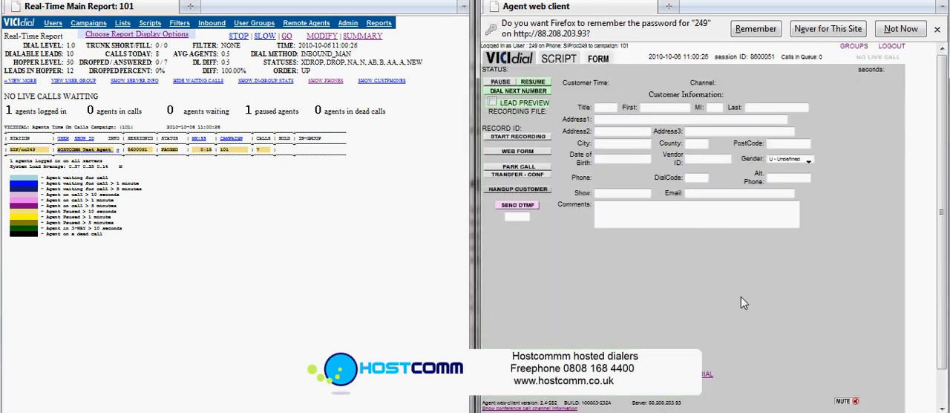
mouse_move(620, 82)
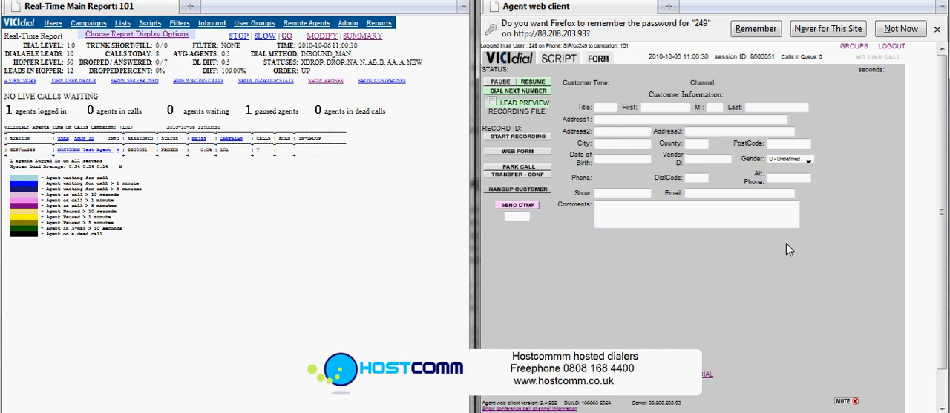
mouse_move(593, 285)
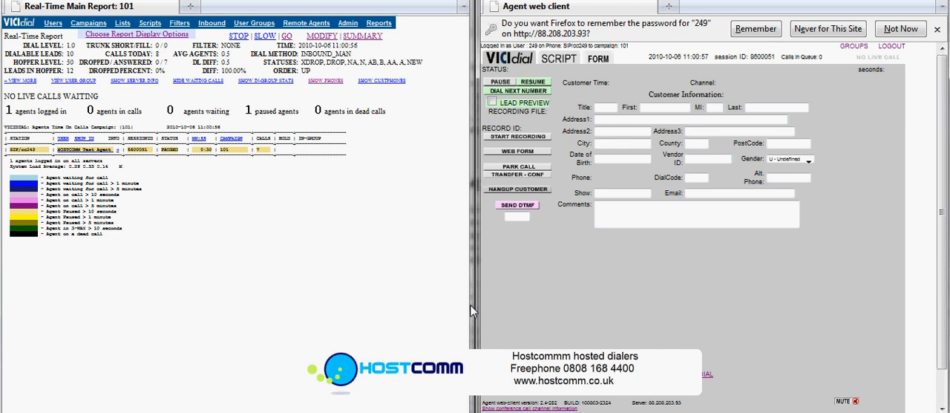
mouse_move(256, 223)
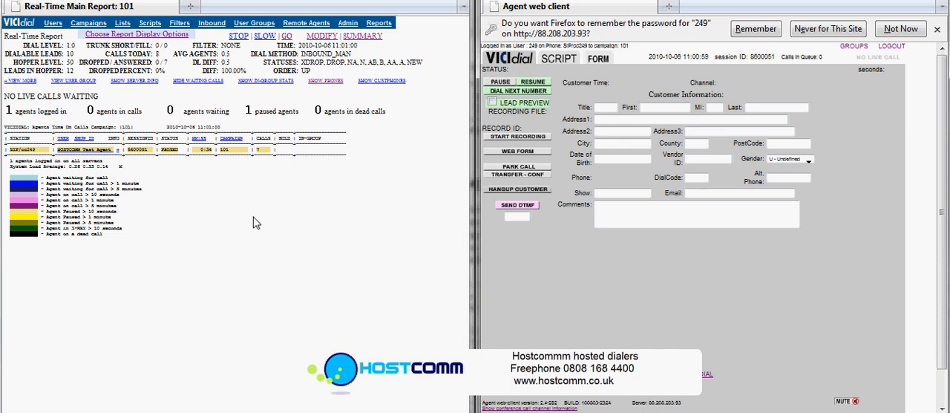
mouse_move(135, 223)
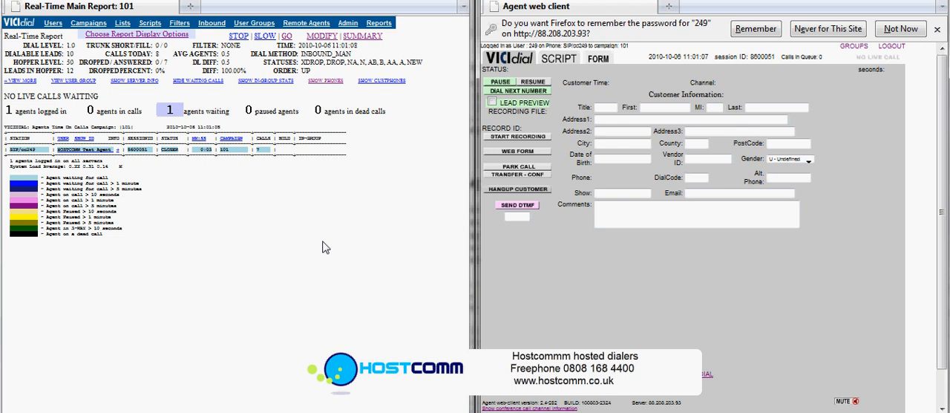
mouse_move(19, 161)
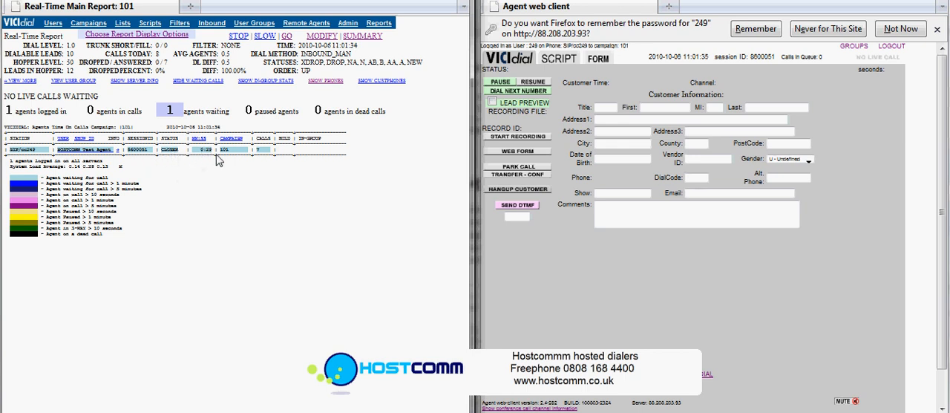
mouse_move(226, 161)
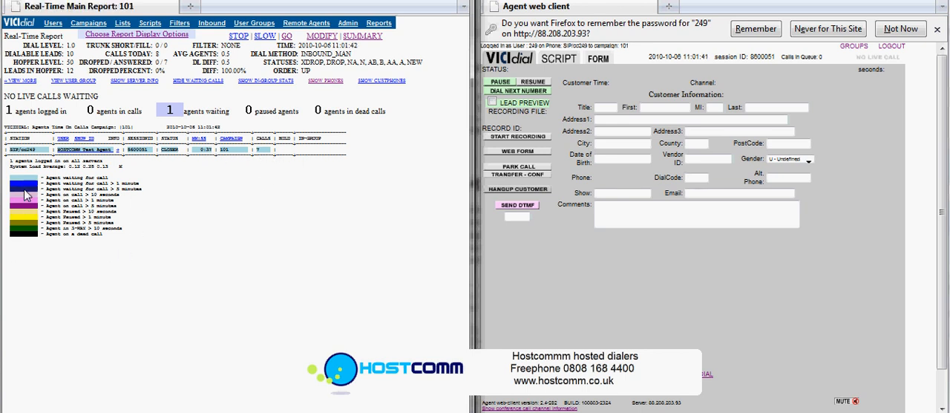
mouse_move(219, 225)
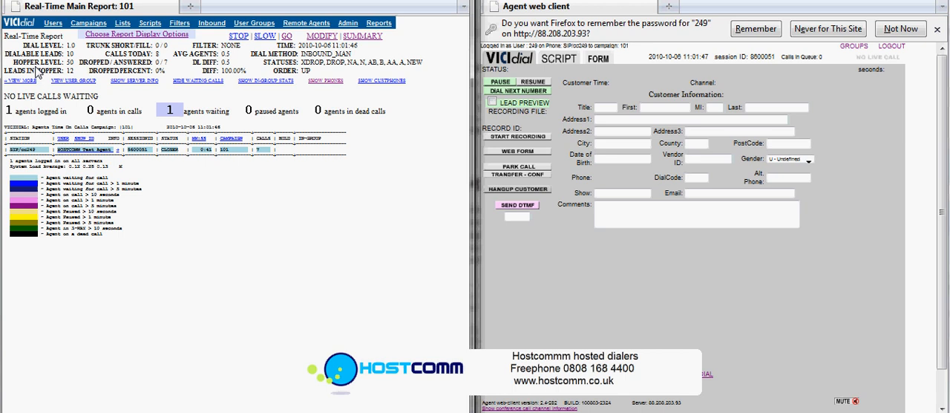
mouse_move(84, 67)
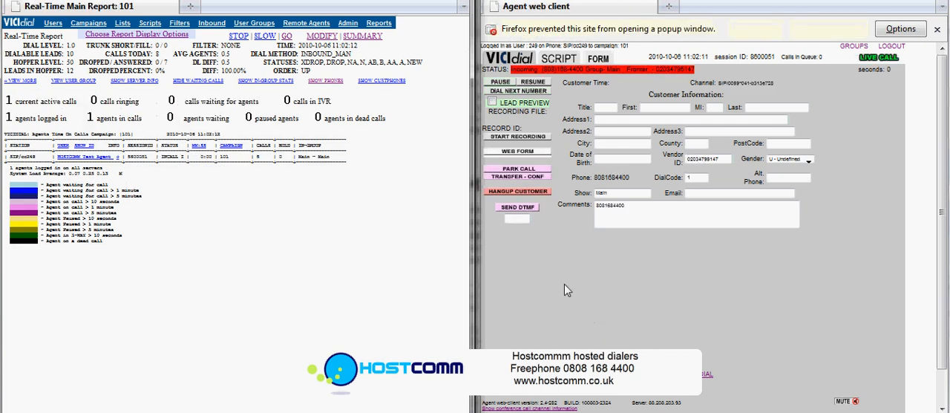
click(517, 136)
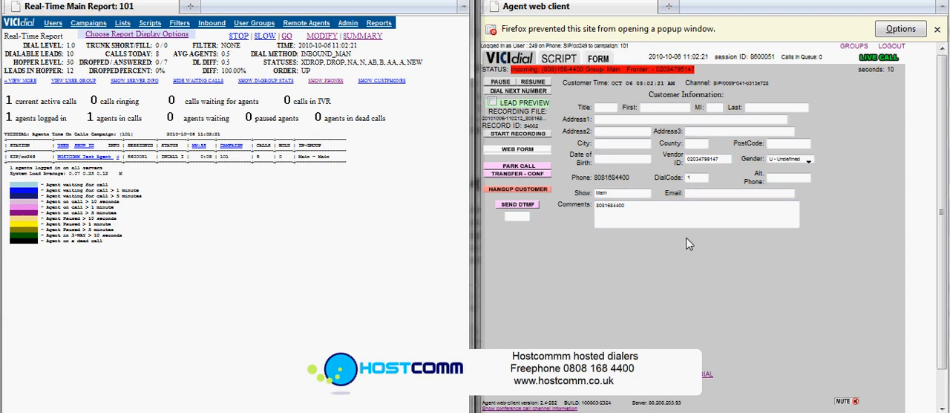
mouse_move(689, 278)
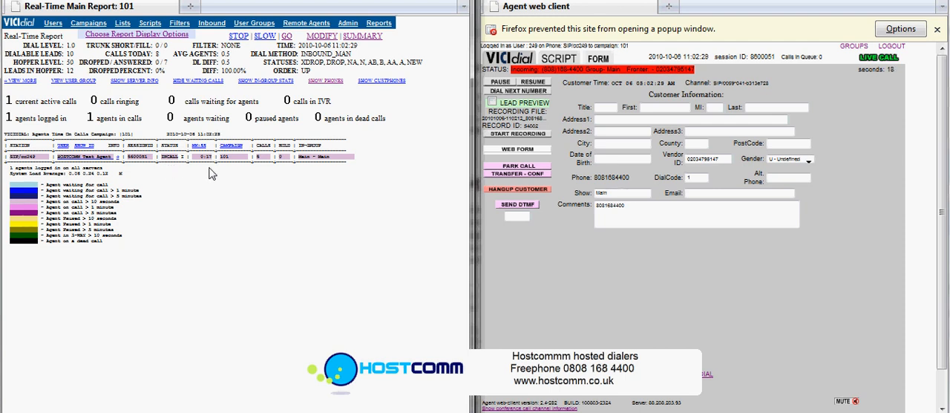
mouse_move(705, 313)
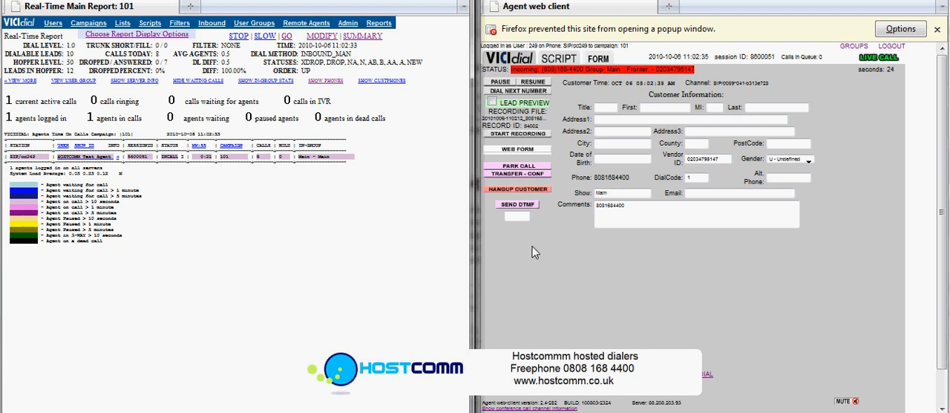
mouse_move(494, 156)
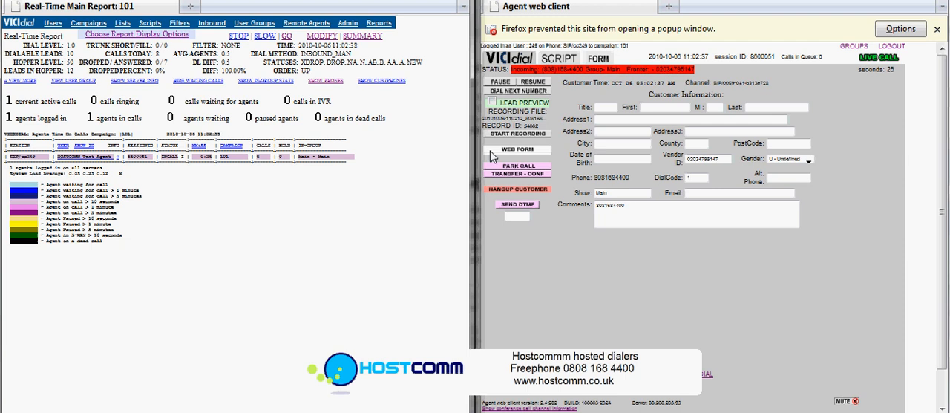
click(517, 189)
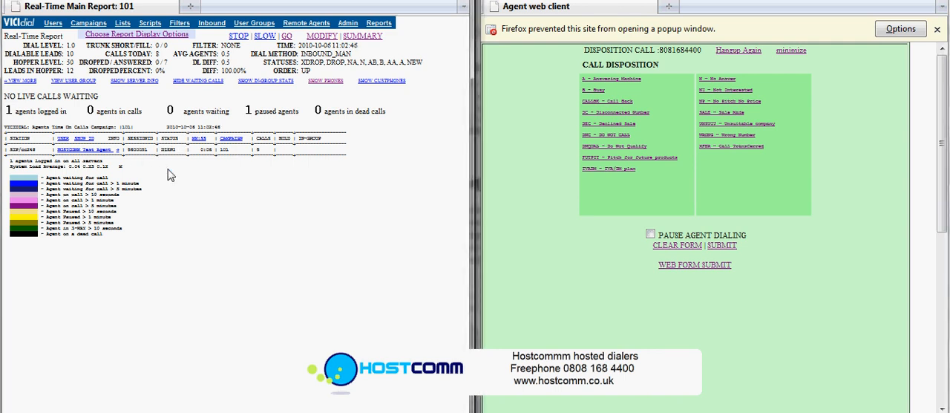
mouse_move(809, 208)
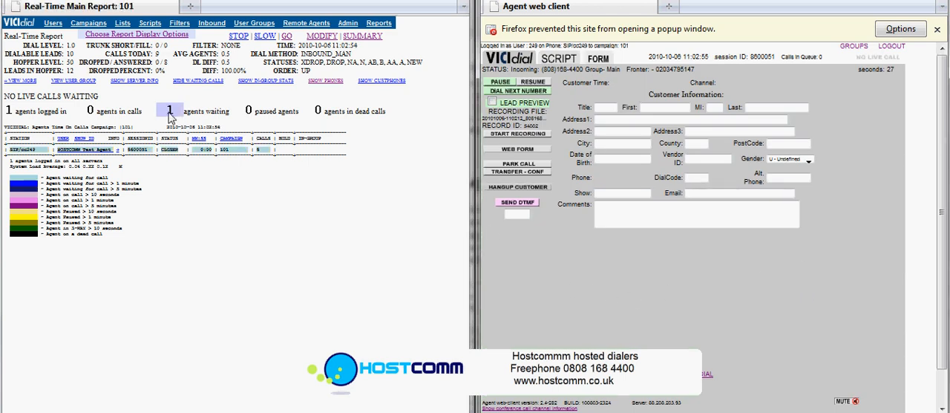
mouse_move(566, 289)
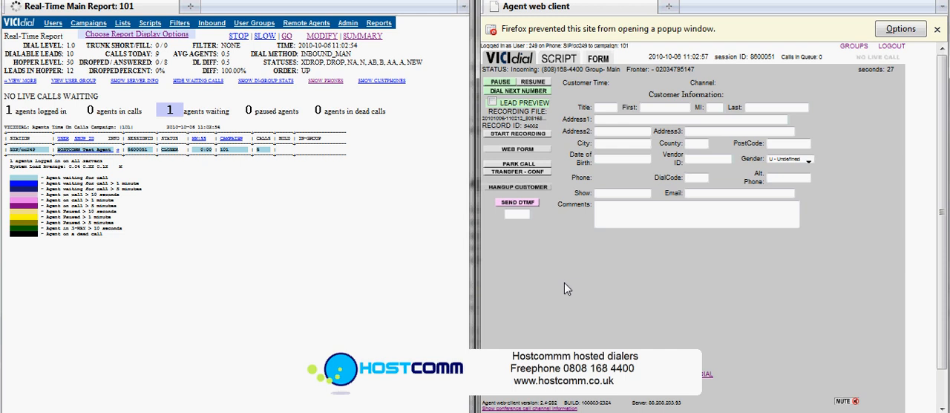
mouse_move(380, 266)
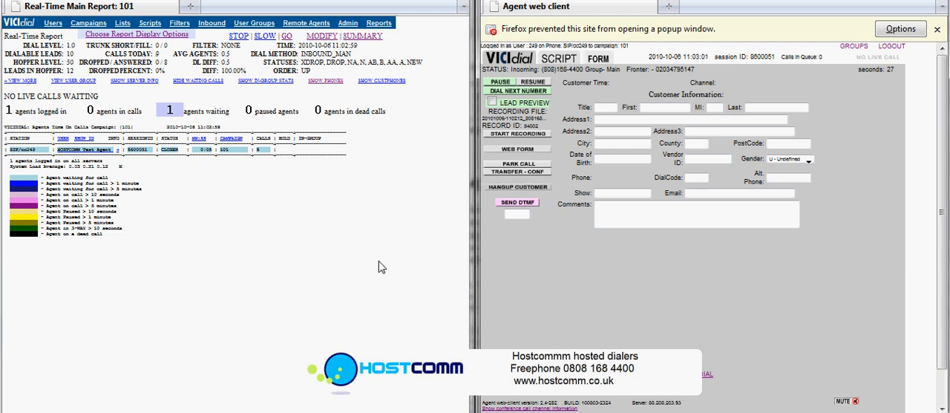
mouse_move(109, 297)
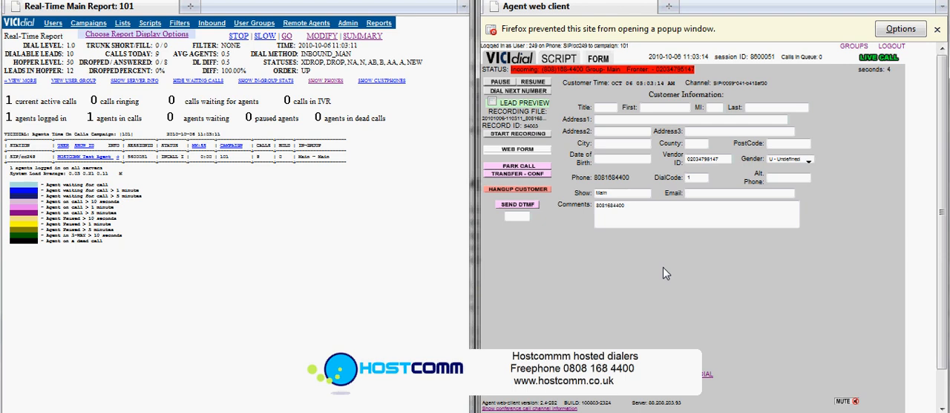
mouse_move(309, 291)
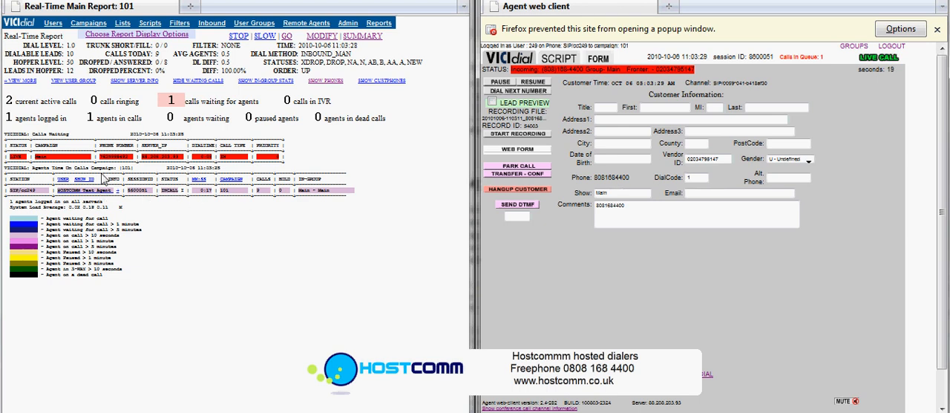
mouse_move(277, 164)
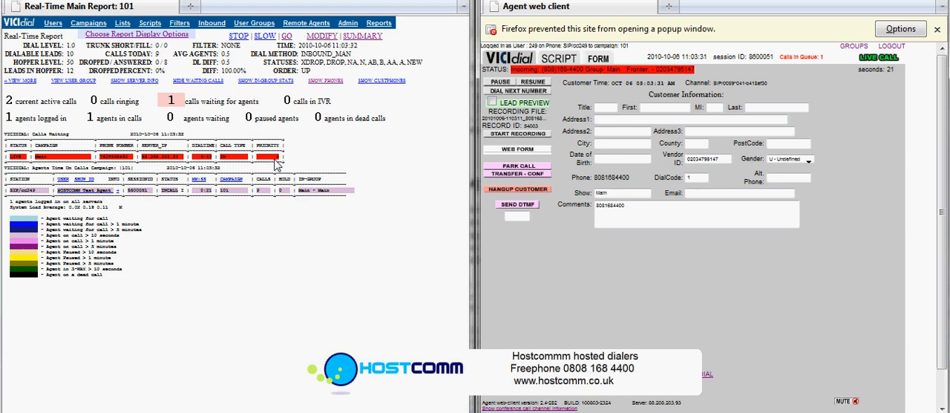
mouse_move(270, 272)
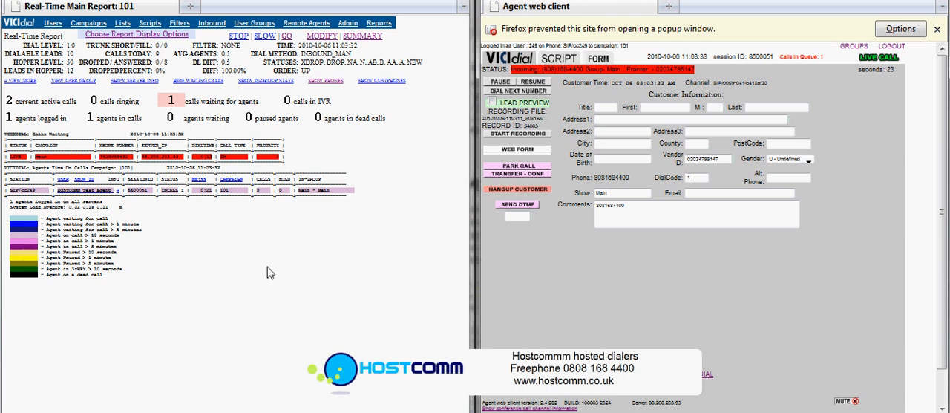
mouse_move(244, 357)
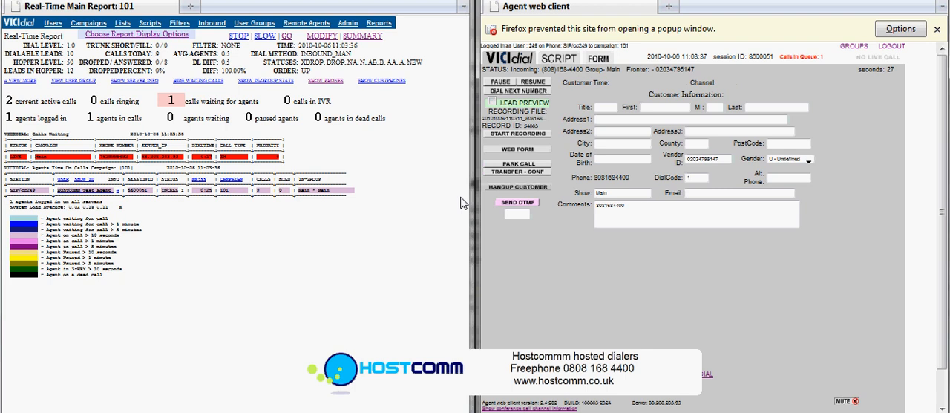
- Hang up the current customer while one caller waits in the queue
click(517, 186)
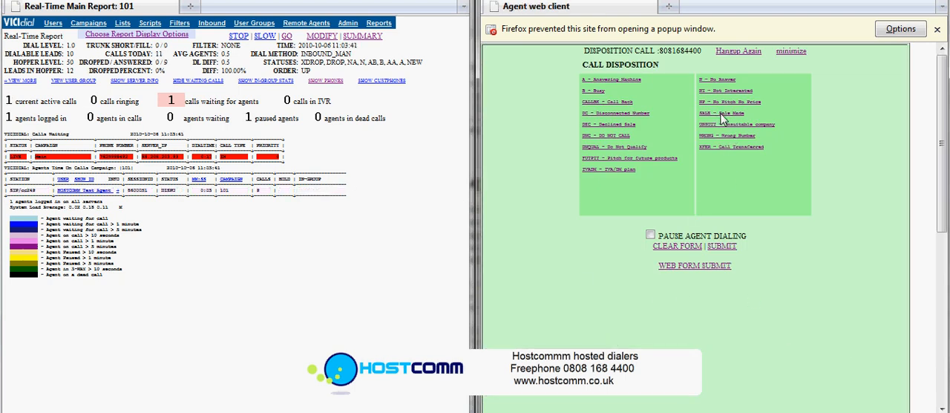
mouse_move(679, 95)
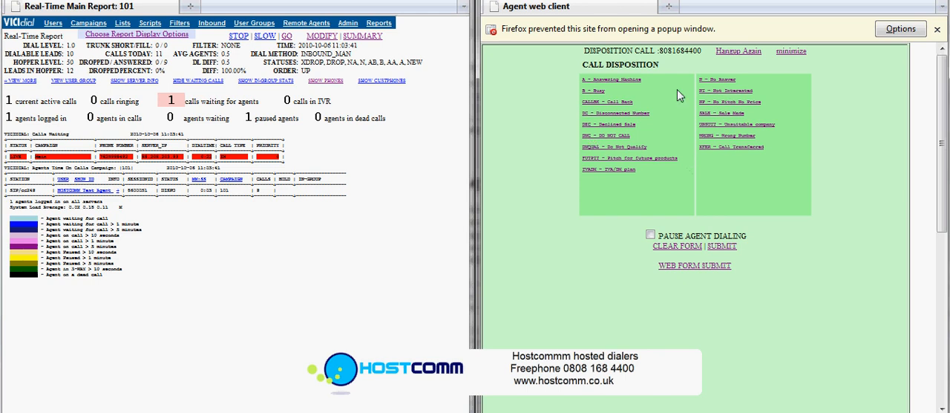
mouse_move(727, 146)
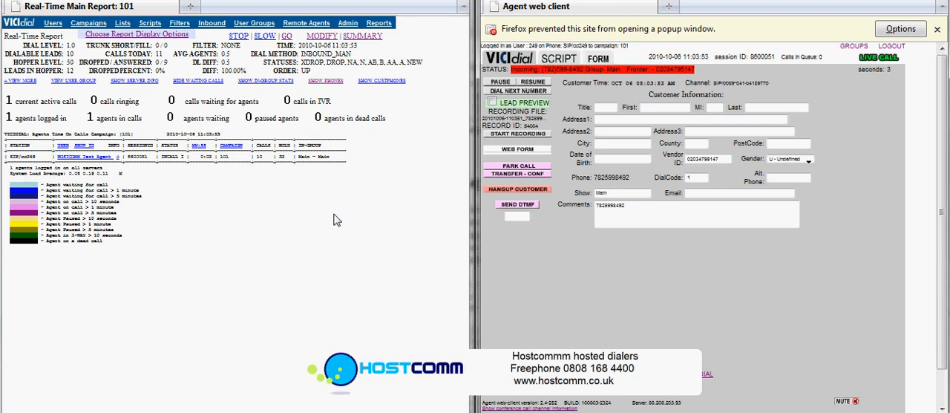
mouse_move(622, 281)
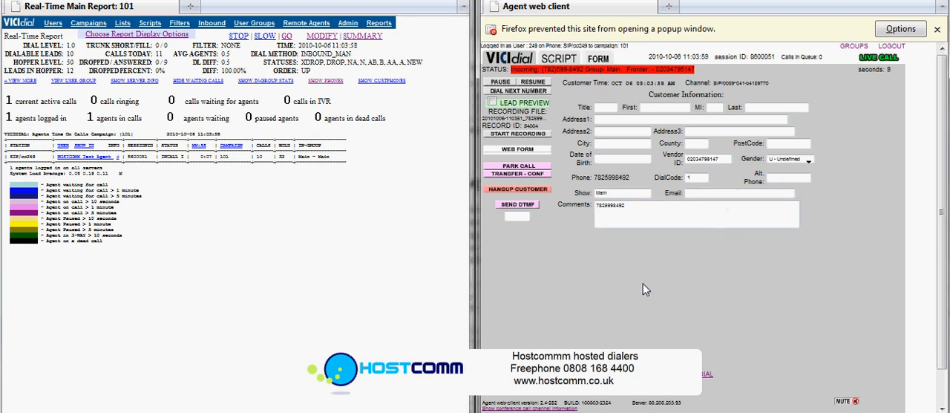
click(518, 189)
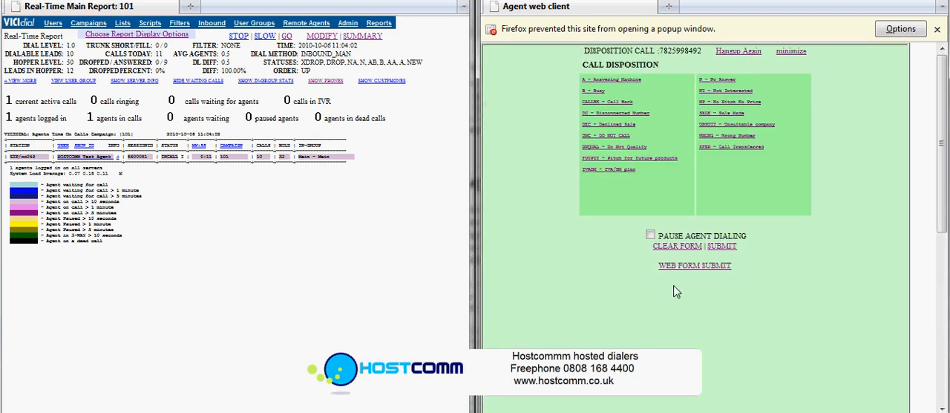
mouse_move(731, 119)
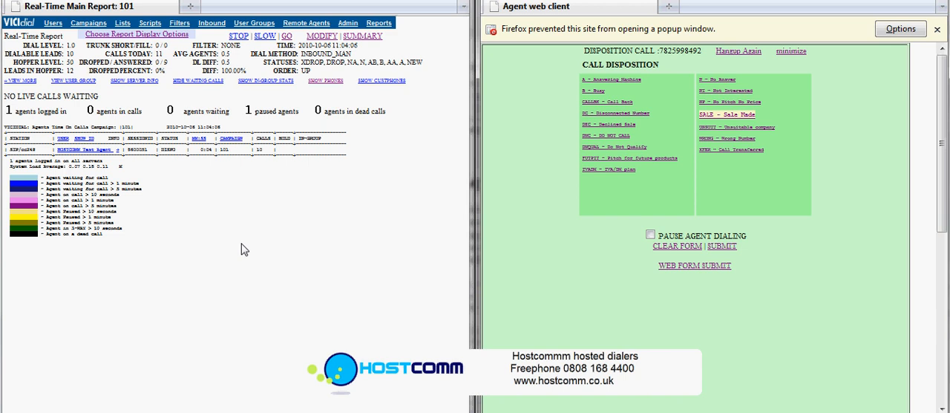
mouse_move(364, 271)
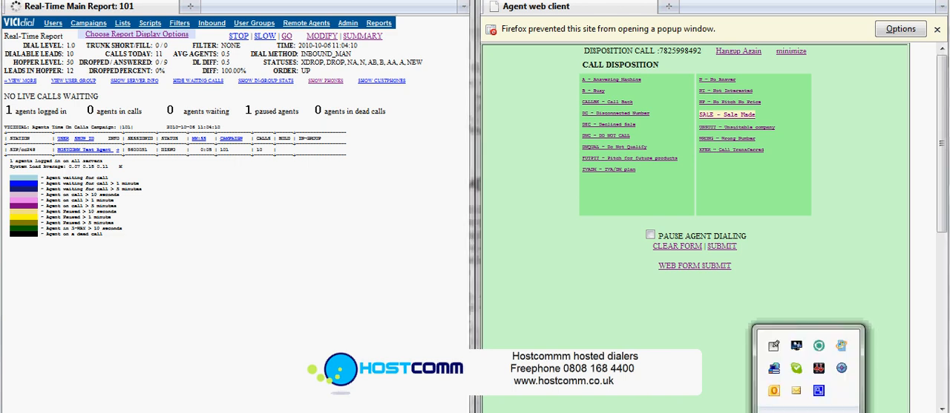
mouse_move(819, 390)
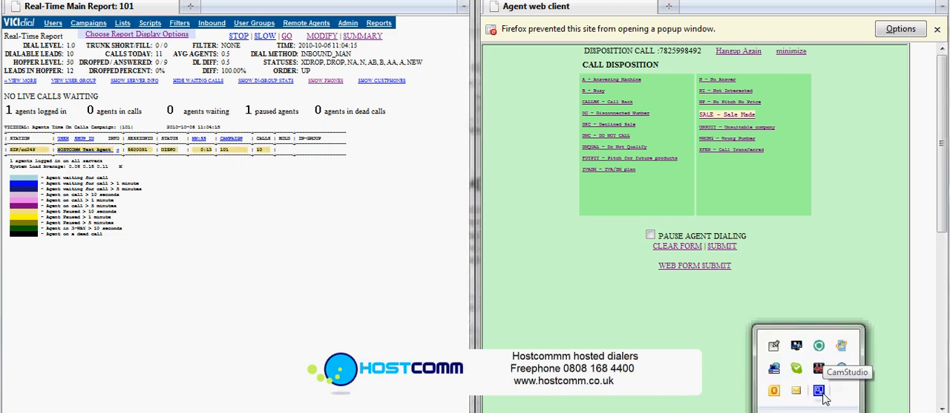